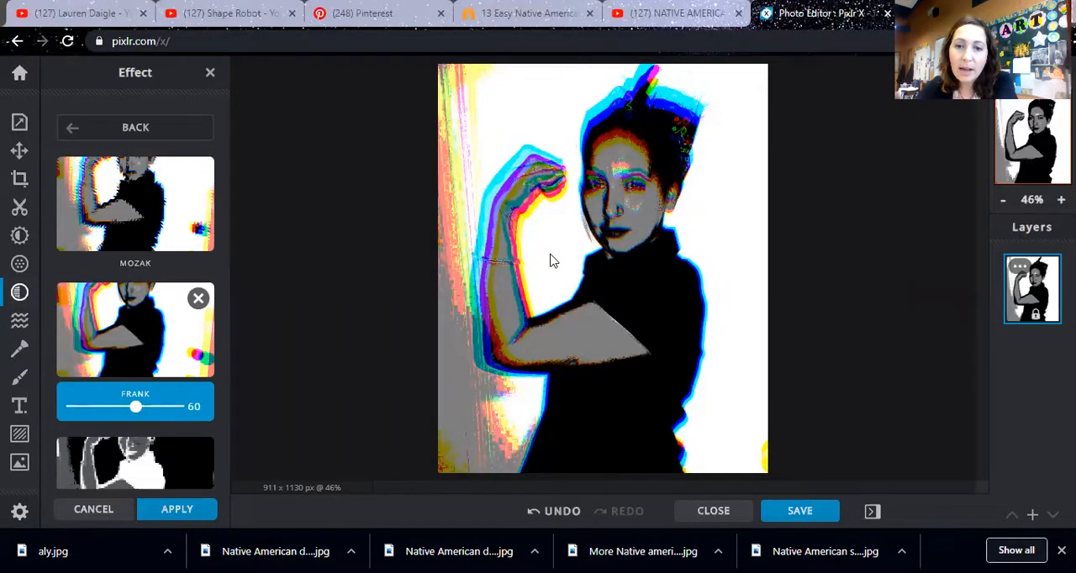
mouse_move(528, 433)
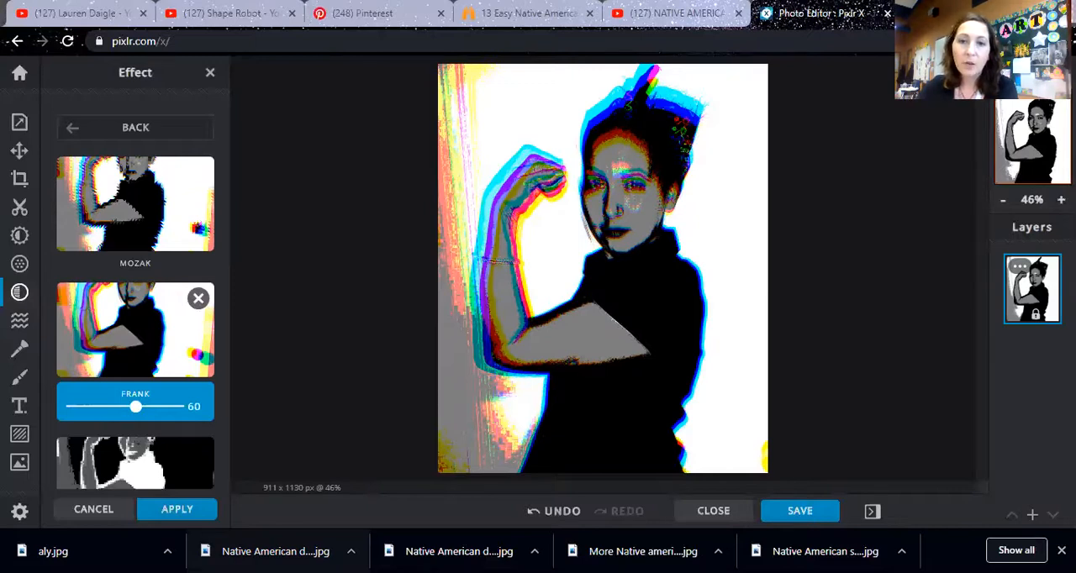
mouse_move(698, 192)
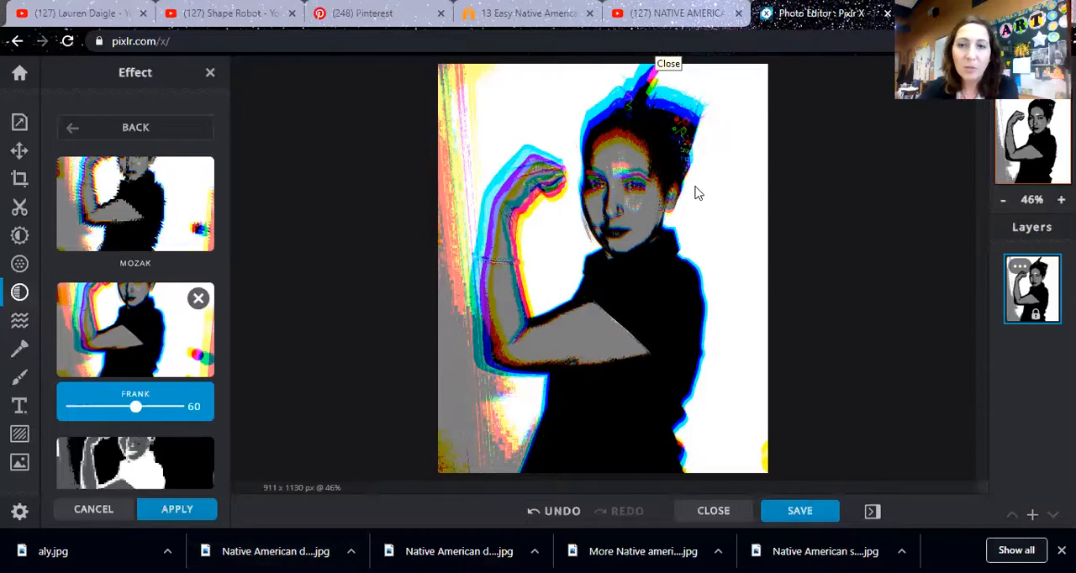
mouse_move(336, 366)
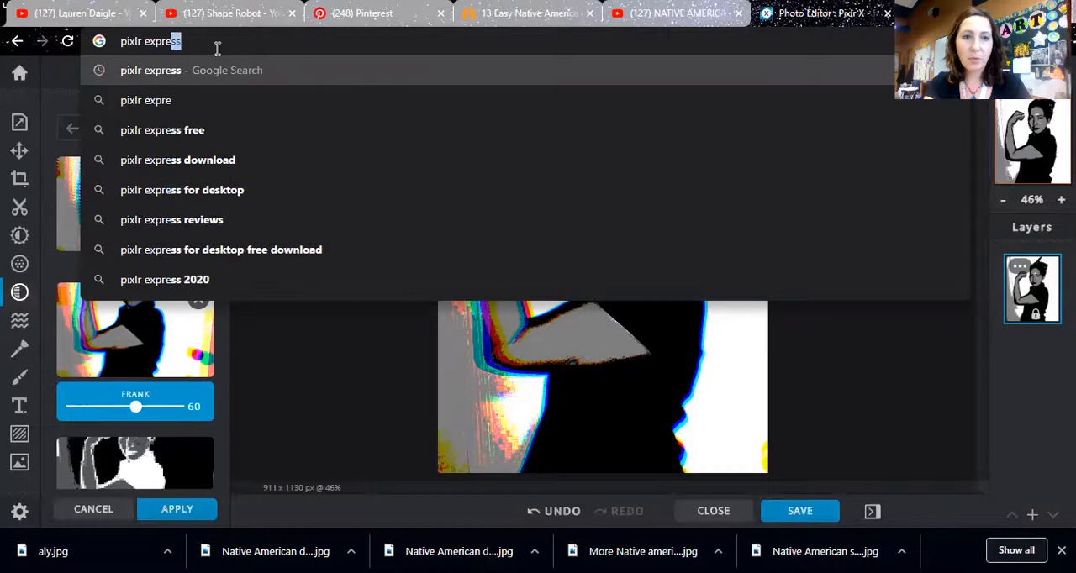
- Run a Google search for 'pixlr express'
key("Return")
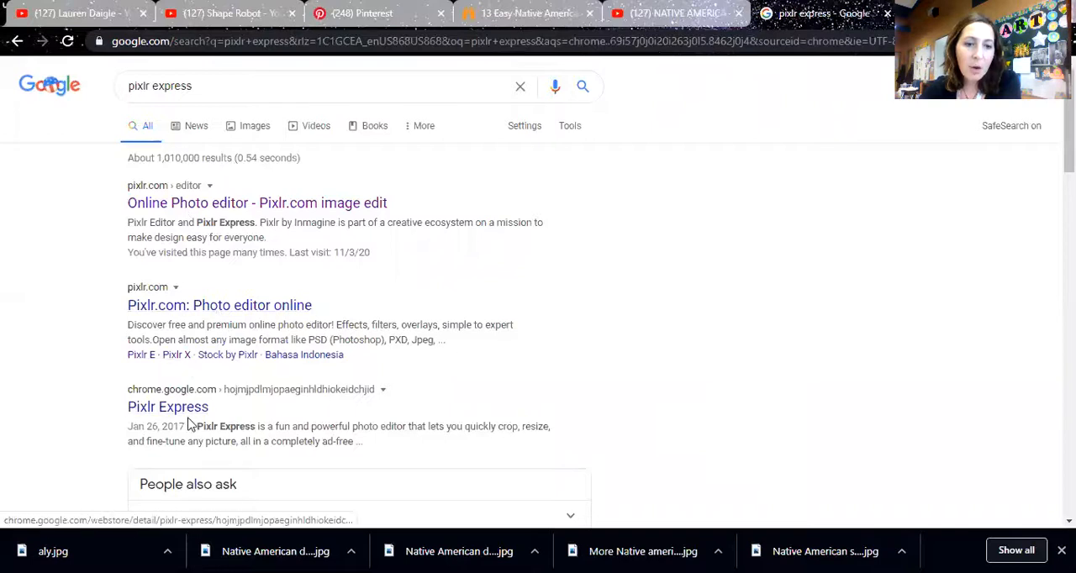
mouse_move(177, 210)
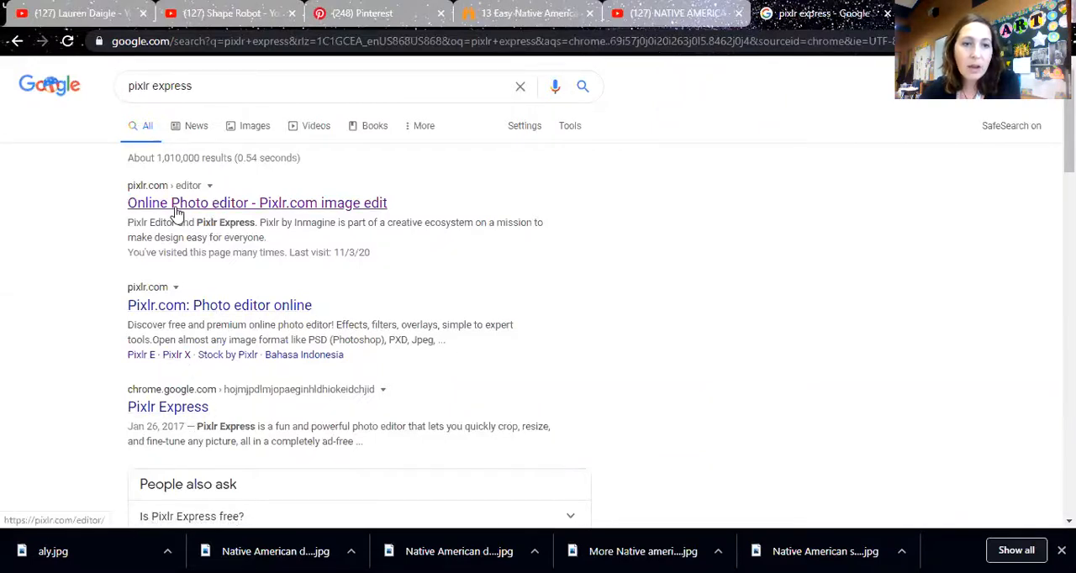
mouse_move(209, 209)
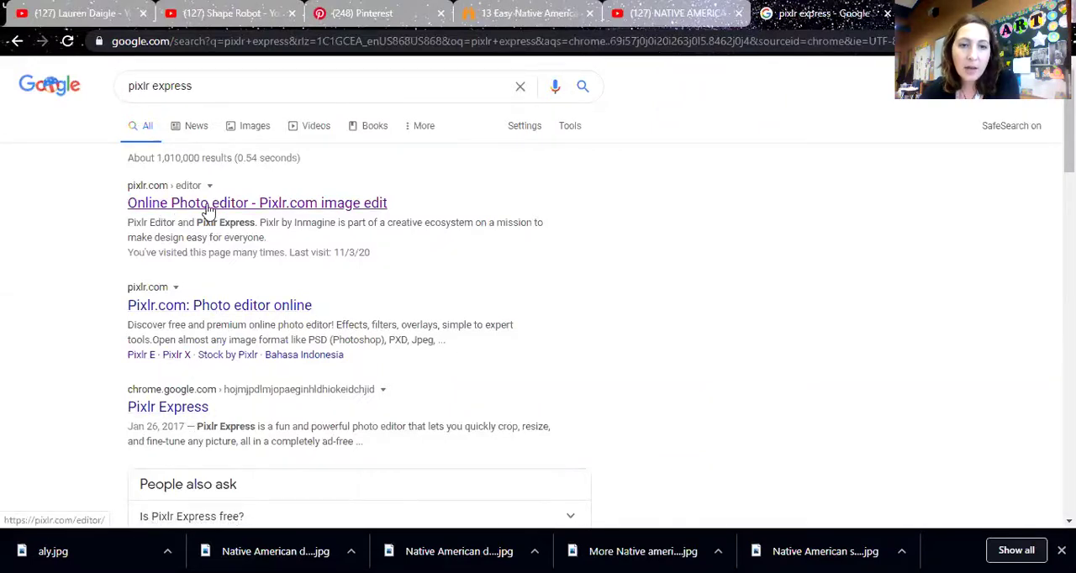
- Open the Pixlr.com online photo editor result and launch Pixlr X
left_click(257, 203)
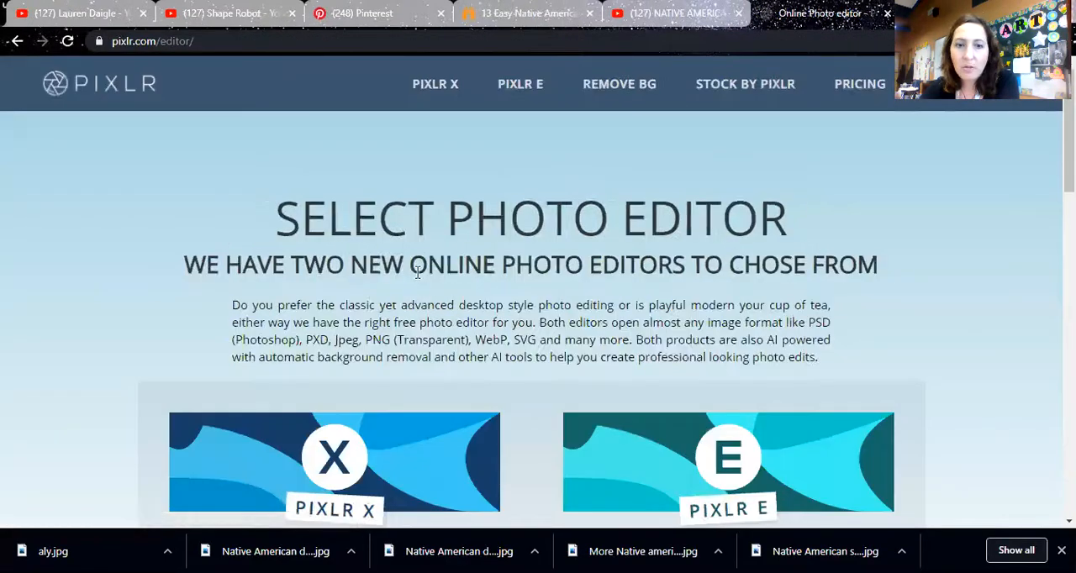
scroll("down", 3)
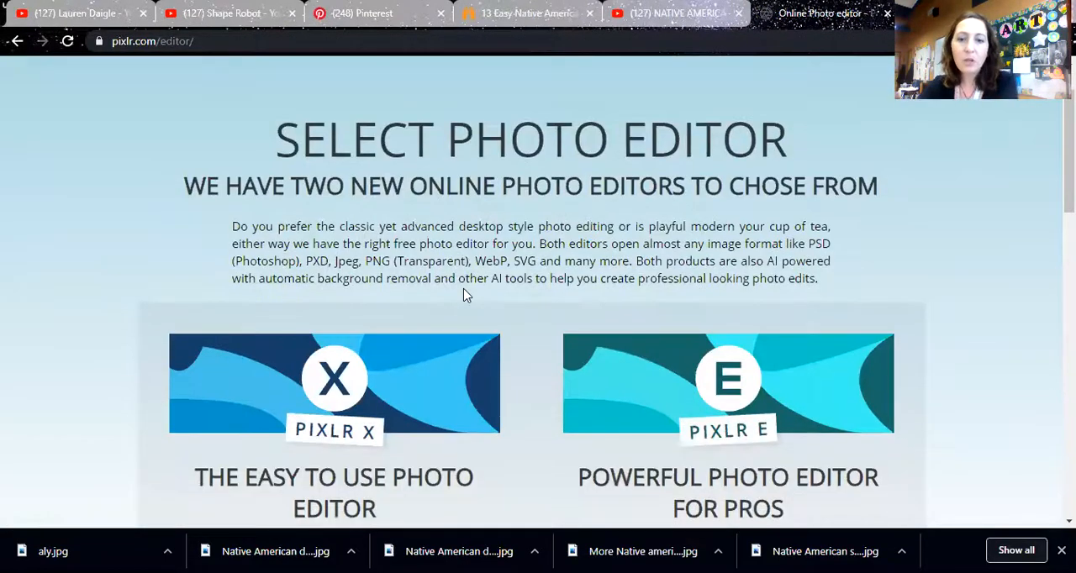
scroll("down", 3)
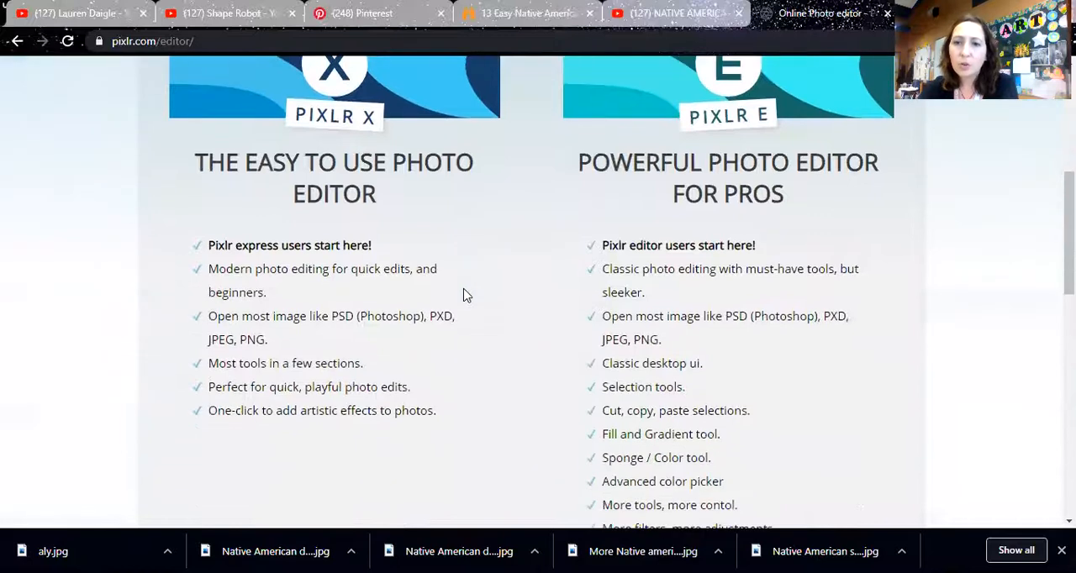
scroll("down", 3)
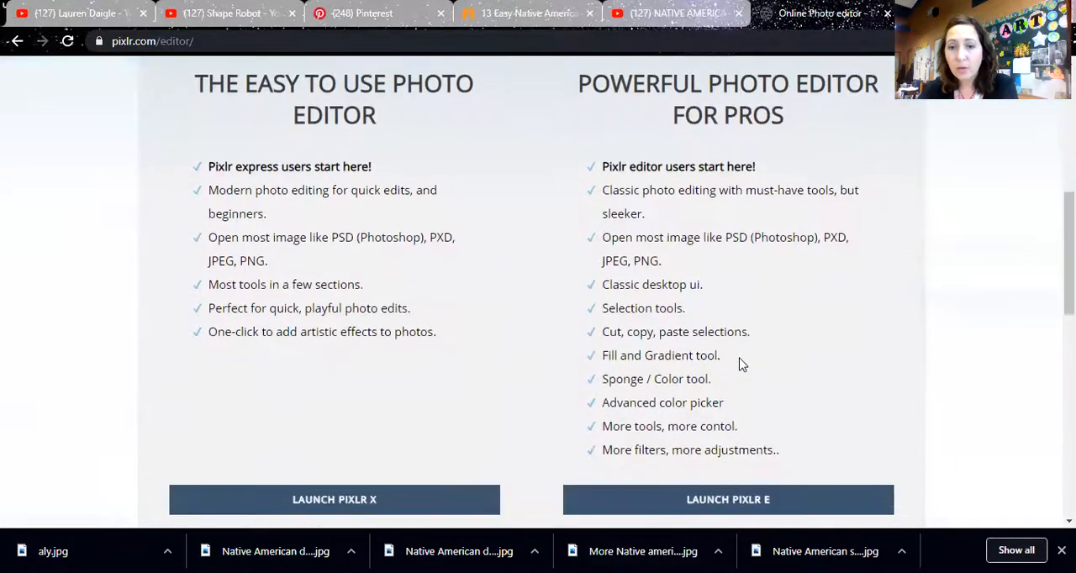
scroll("down", 3)
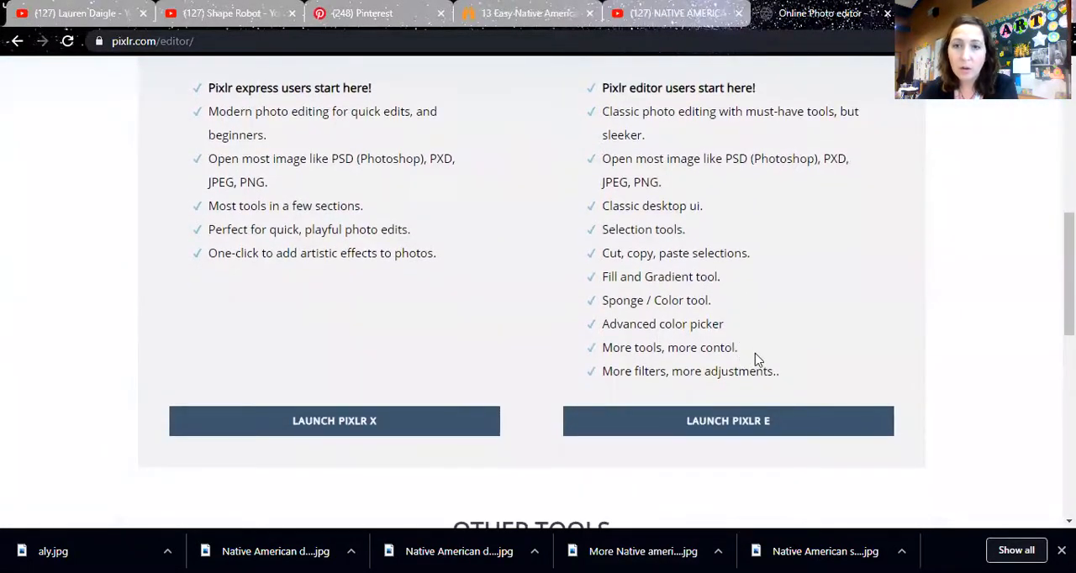
mouse_move(334, 421)
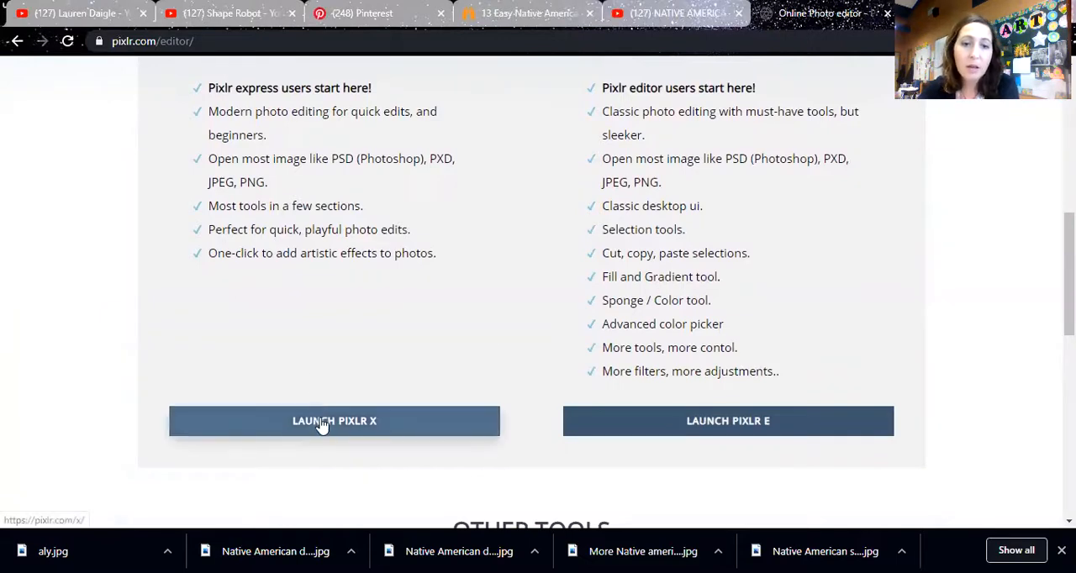
mouse_move(353, 429)
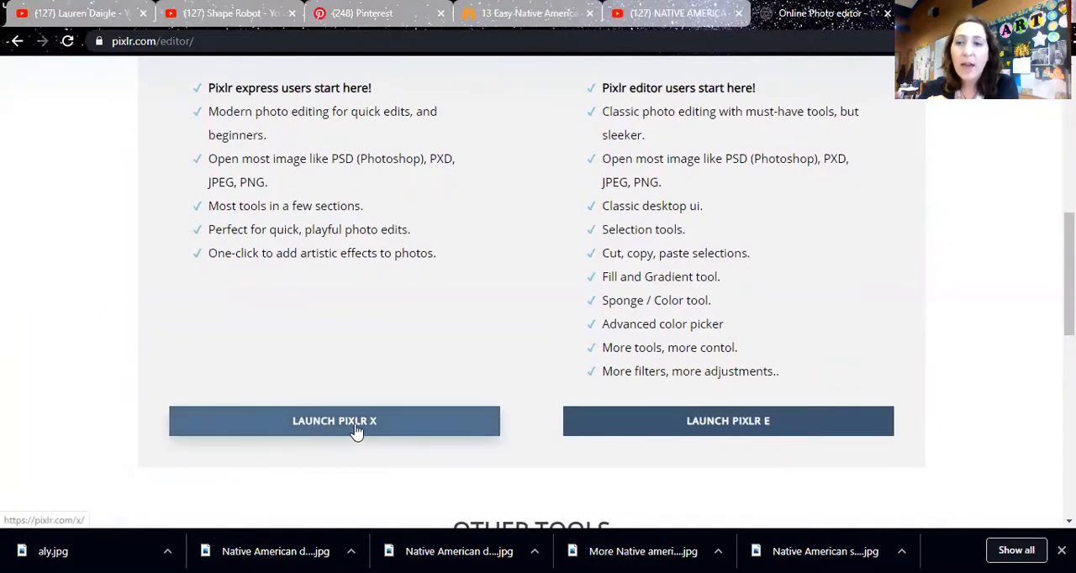
left_click(333, 421)
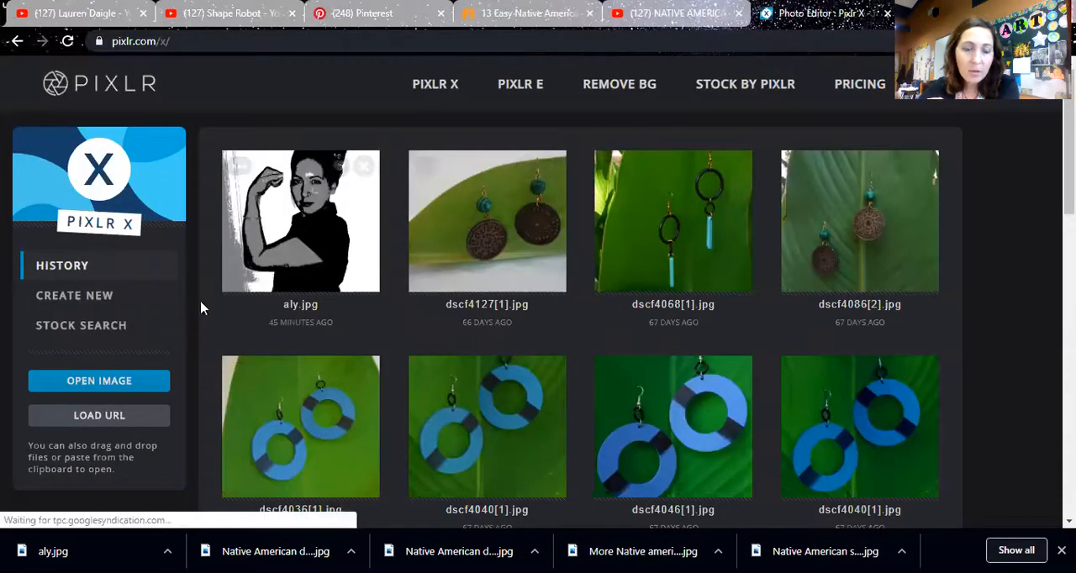
mouse_move(651, 412)
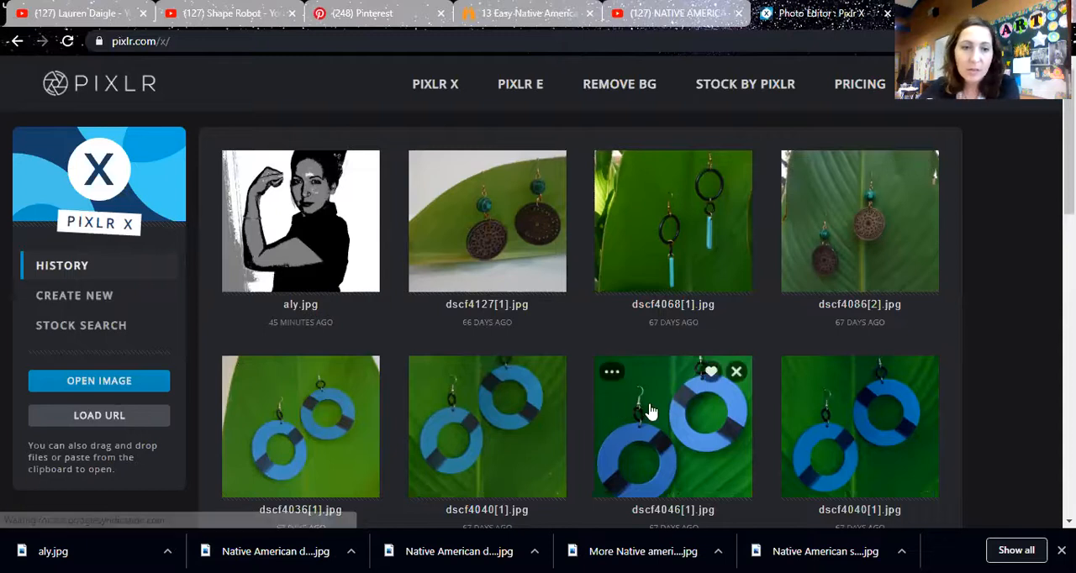
mouse_move(98, 381)
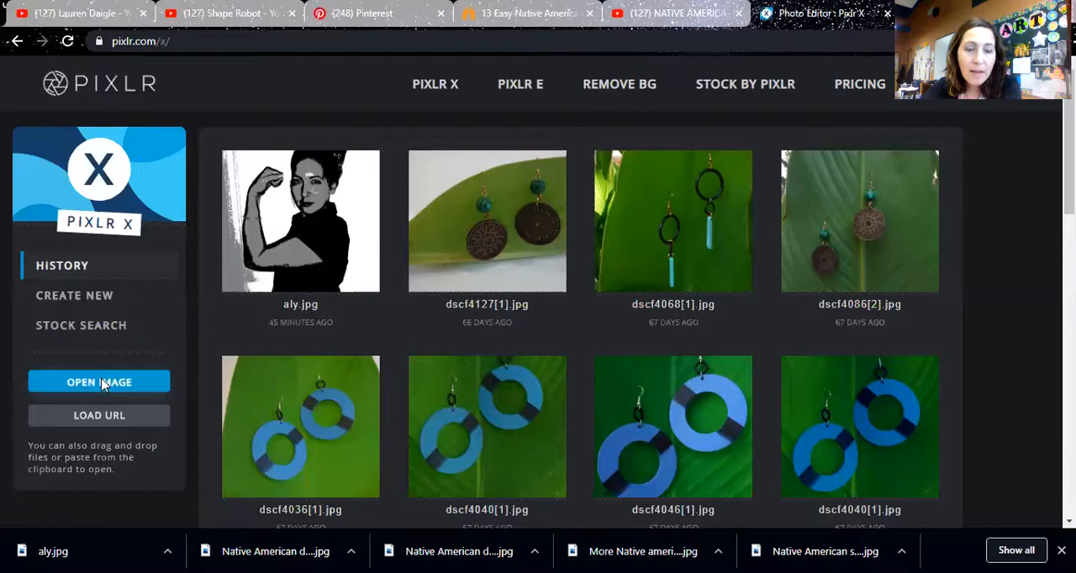
- Open the aly flexing self-portrait from the Camera Roll folder
left_click(98, 382)
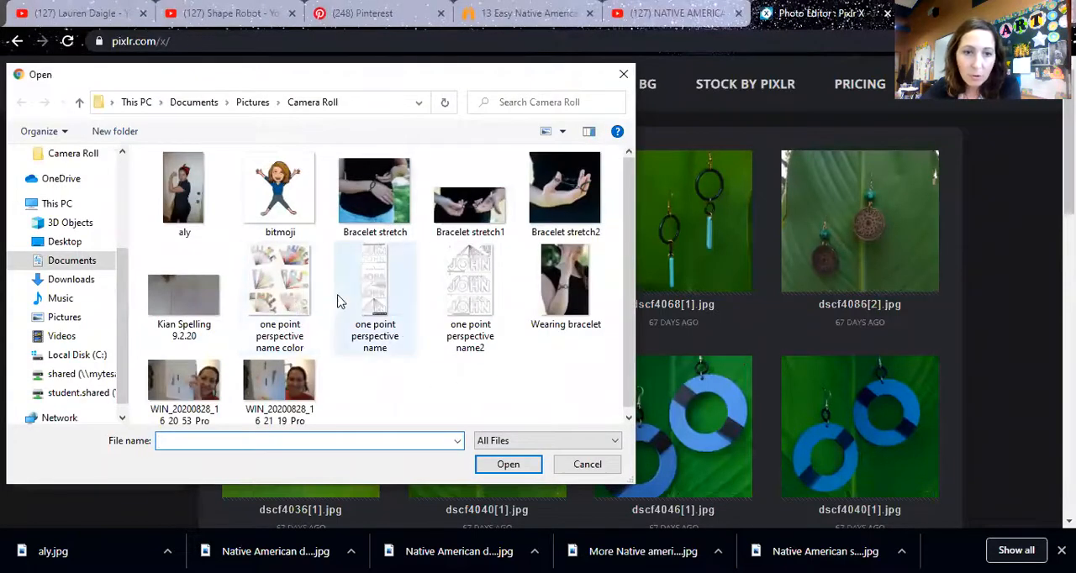
mouse_move(183, 185)
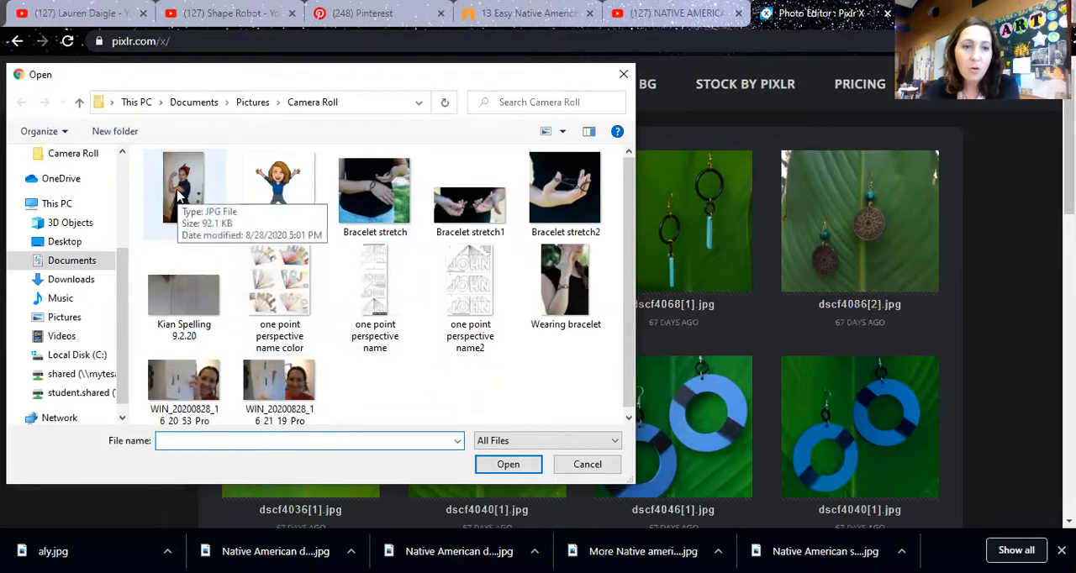
left_click(183, 187)
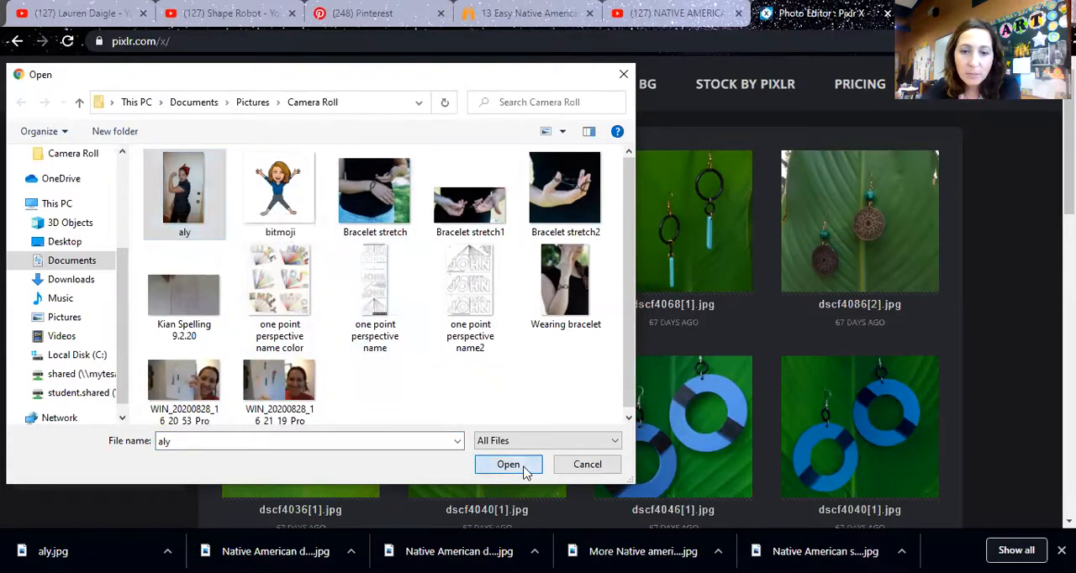
left_click(508, 464)
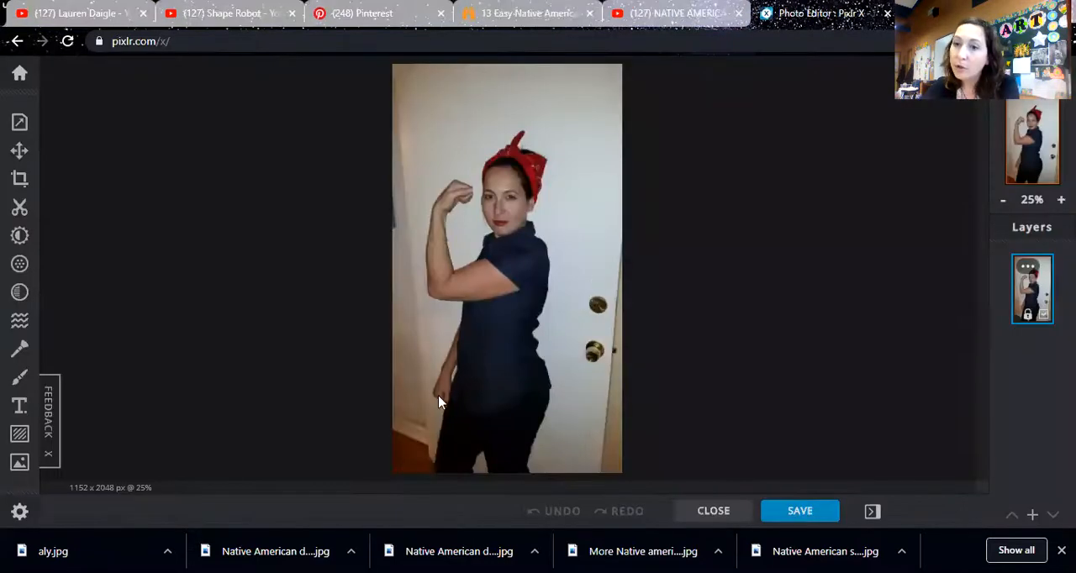
mouse_move(215, 337)
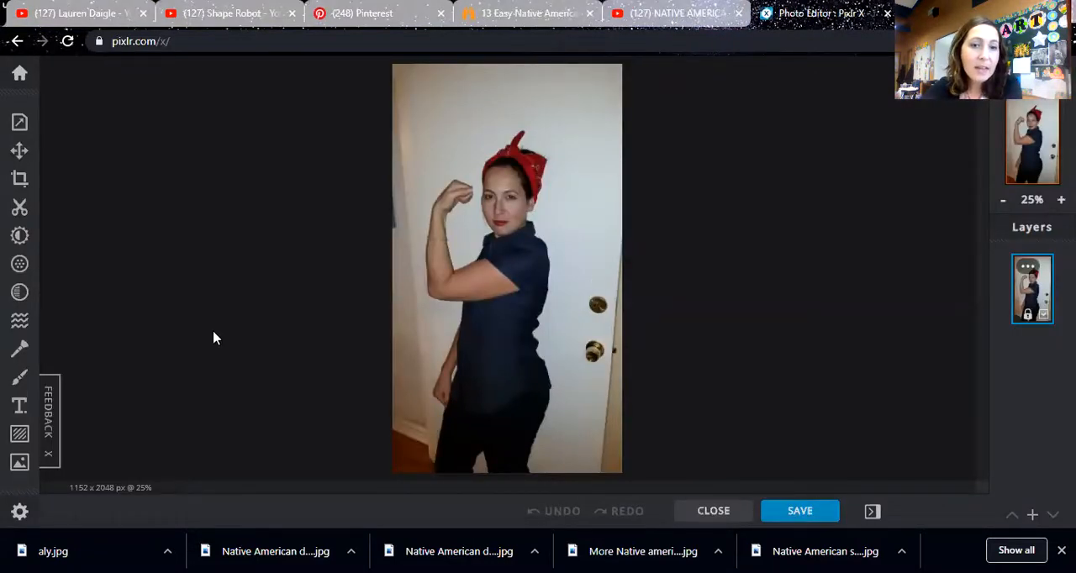
mouse_move(483, 422)
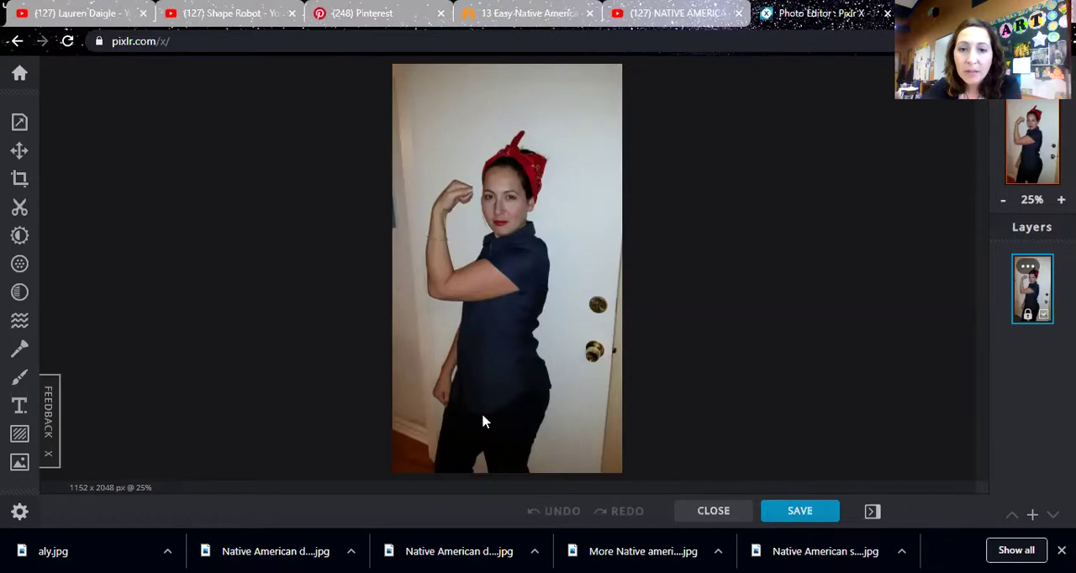
mouse_move(571, 370)
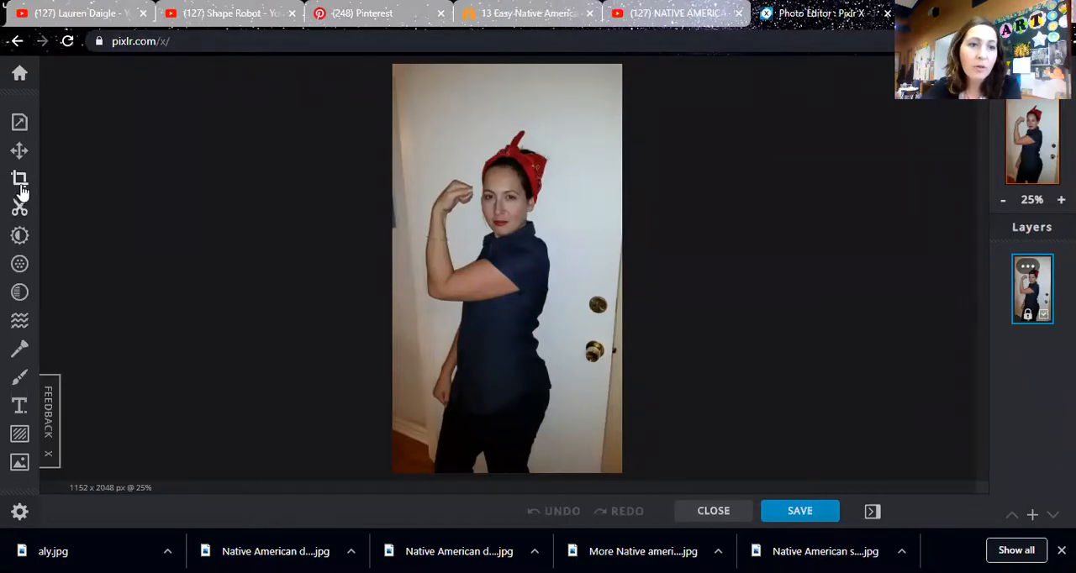
mouse_move(19, 179)
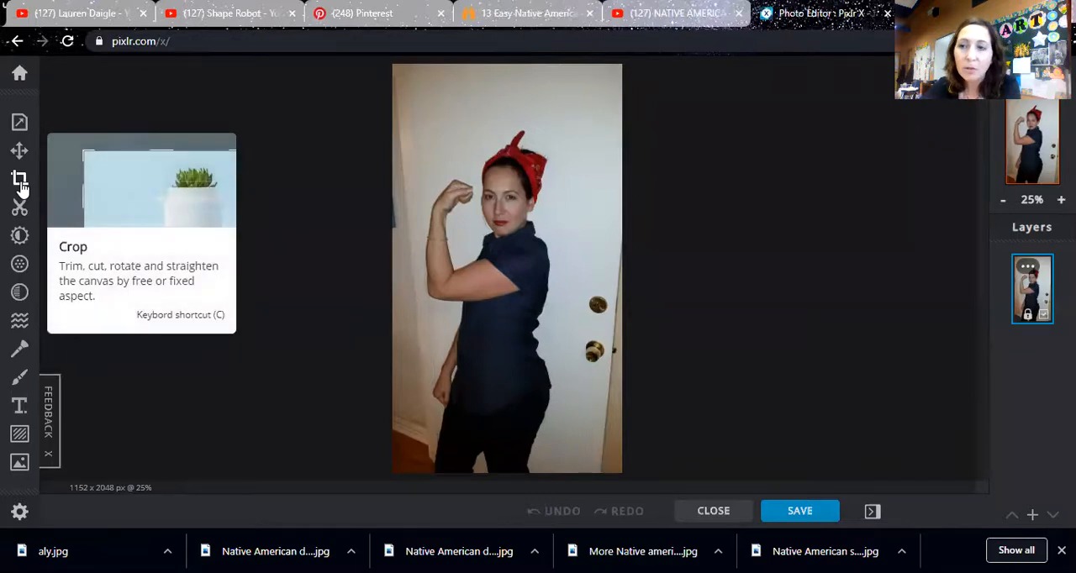
- Crop the portrait to 779 x 1162 around the head, arm and torso
left_click(19, 179)
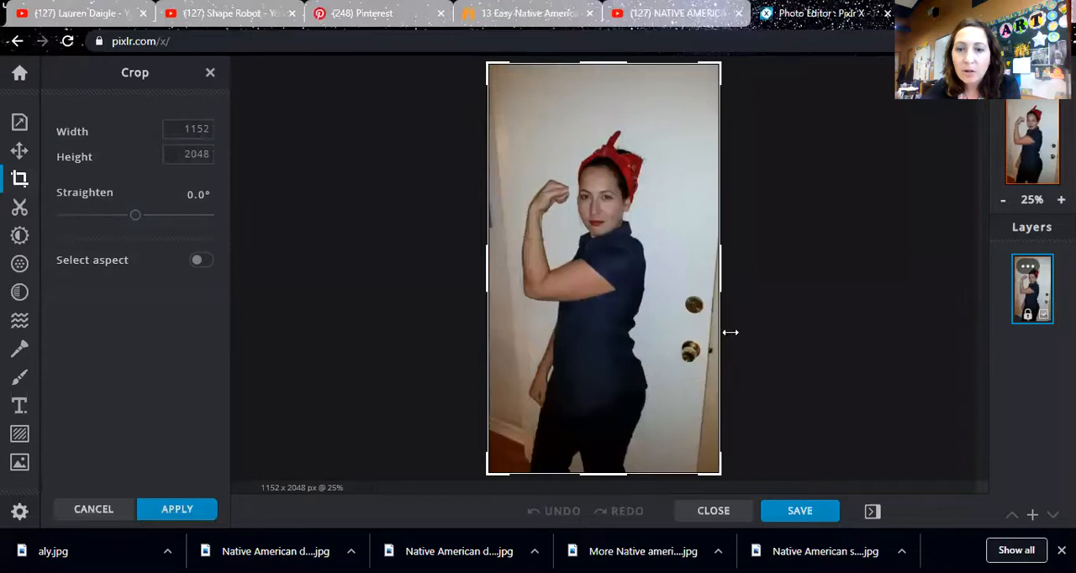
left_click_drag(486, 63, 518, 130)
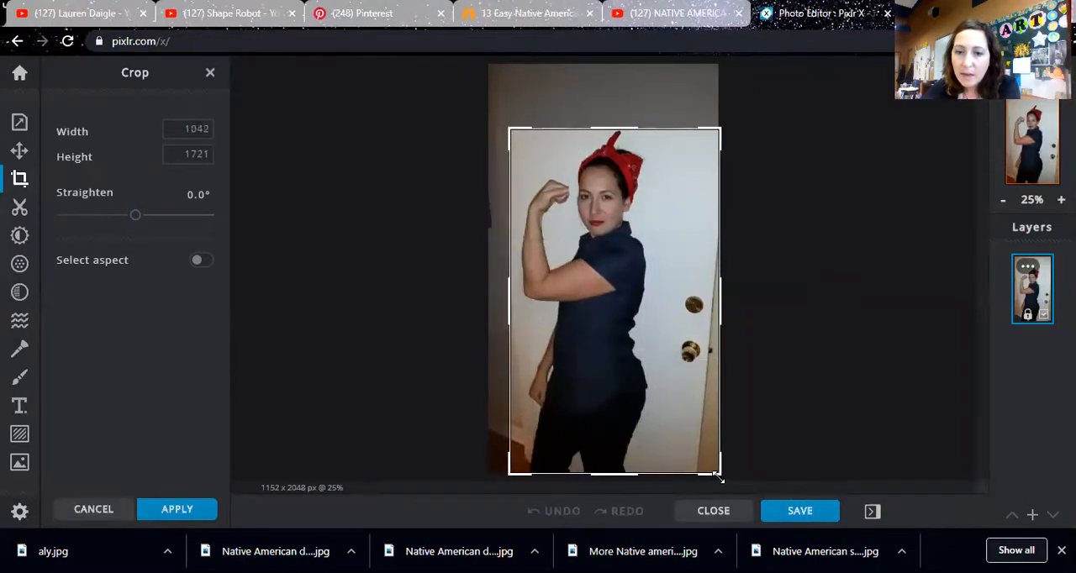
left_click_drag(719, 475, 661, 365)
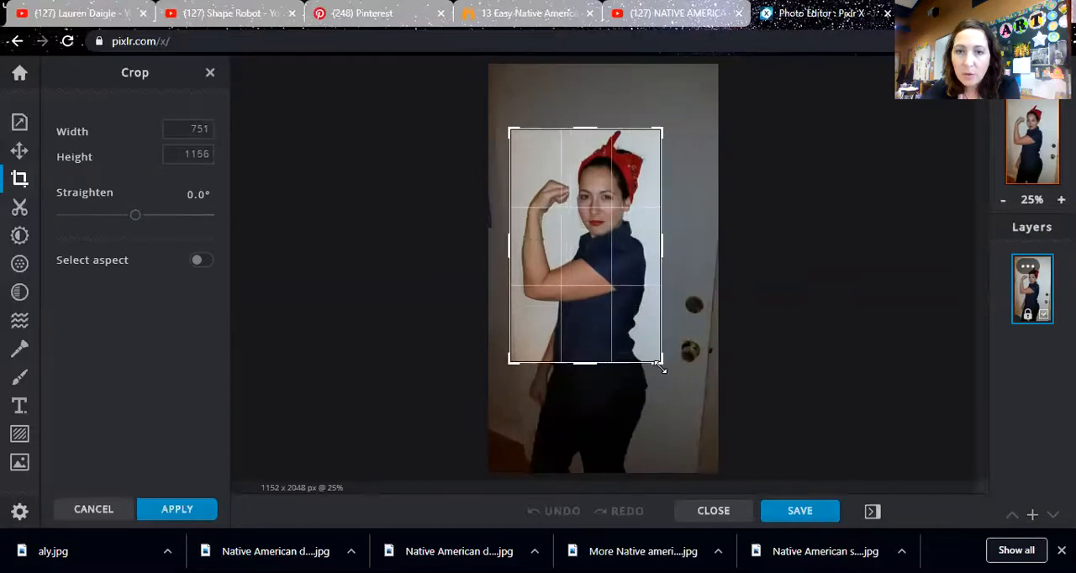
left_click_drag(662, 245, 668, 246)
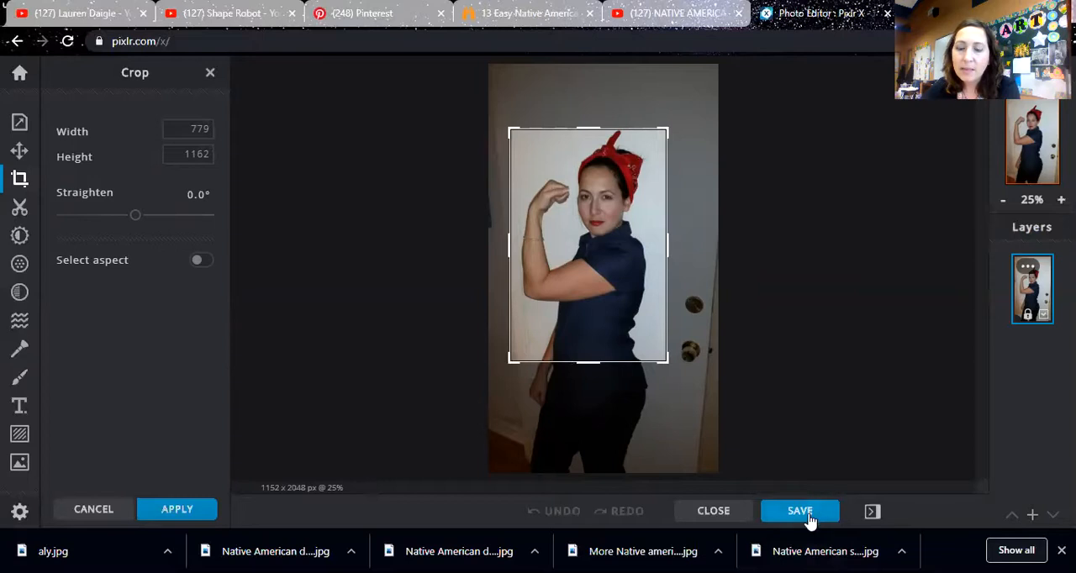
mouse_move(244, 459)
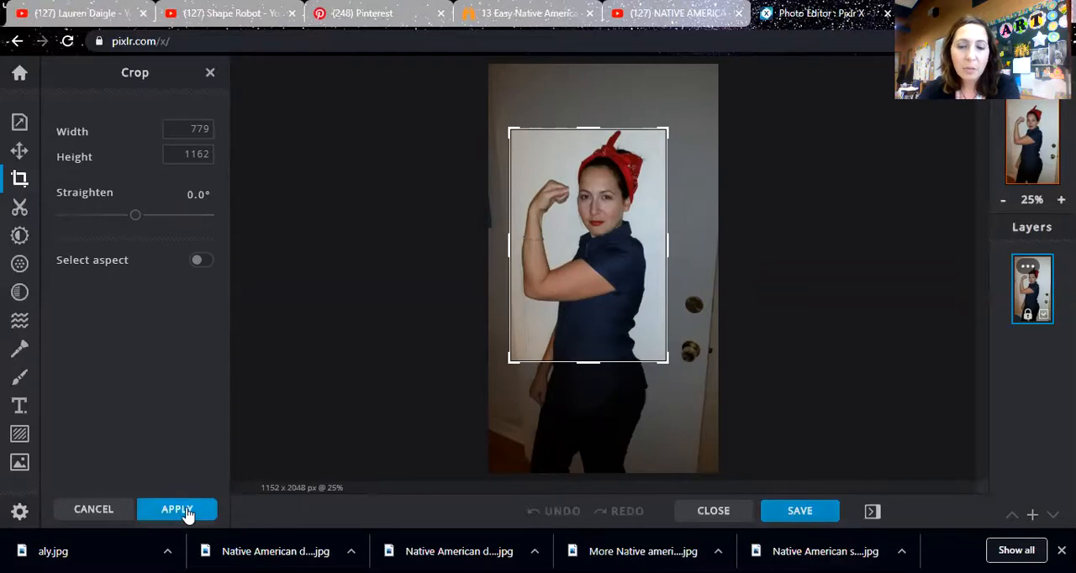
left_click(177, 509)
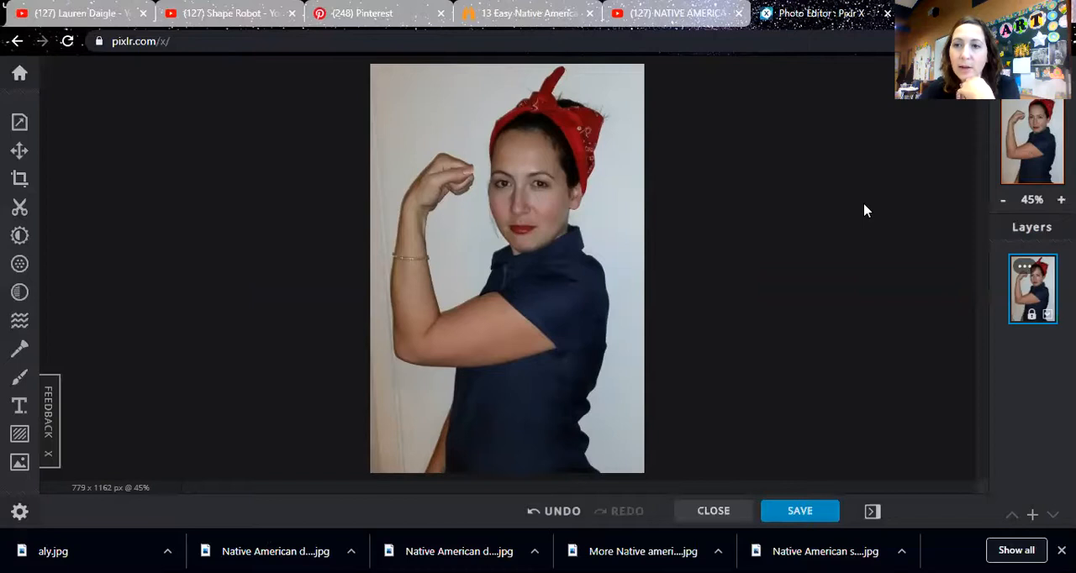
mouse_move(1042, 143)
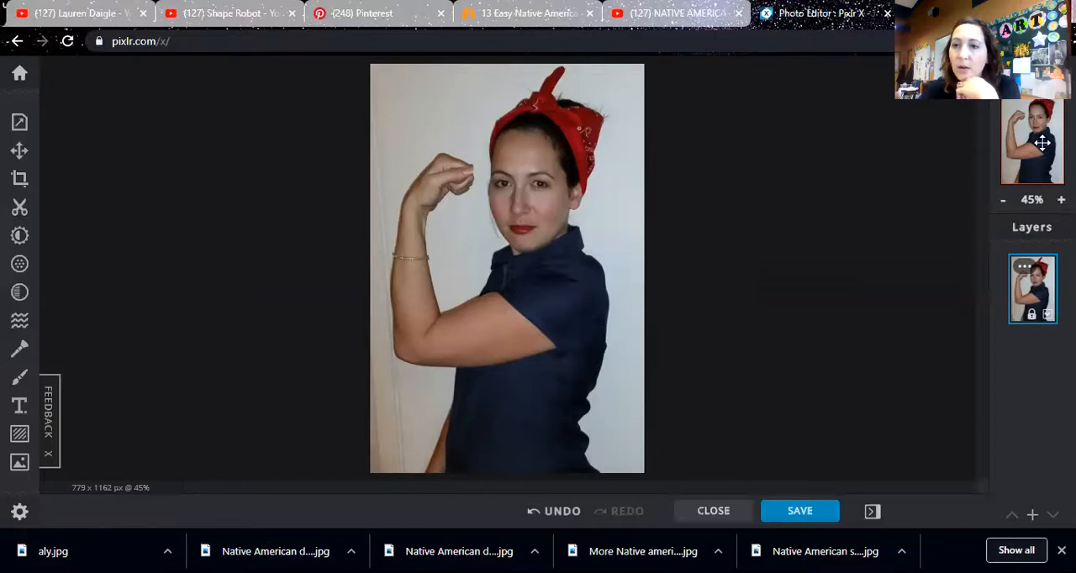
mouse_move(1044, 225)
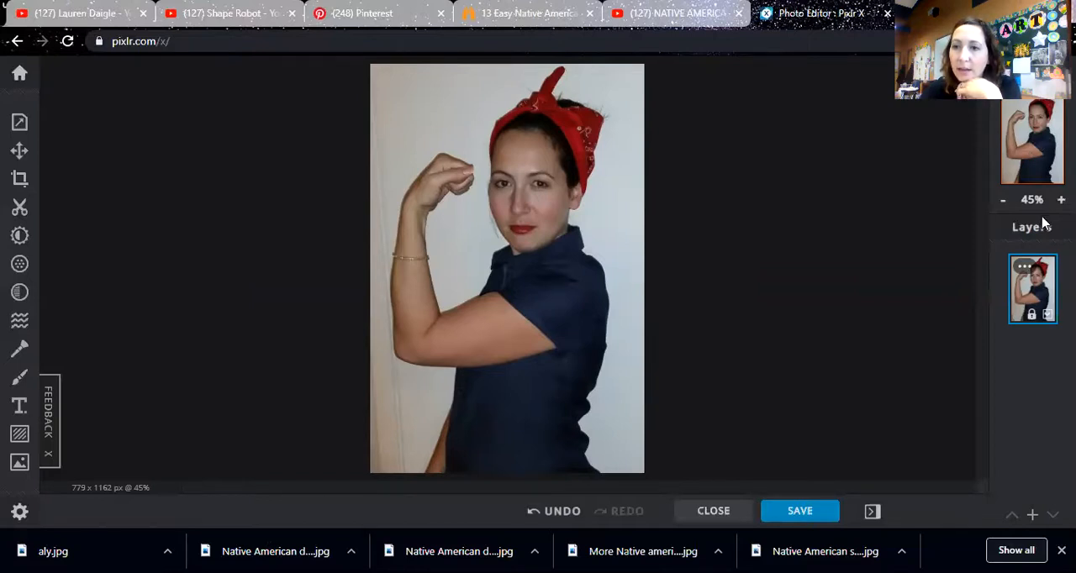
mouse_move(1002, 200)
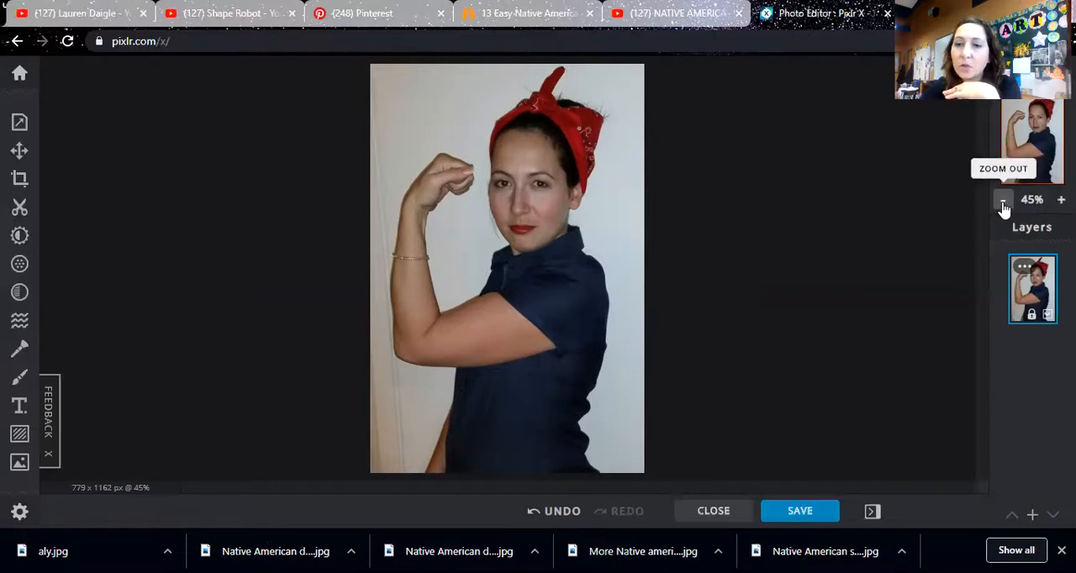
left_click(1060, 200)
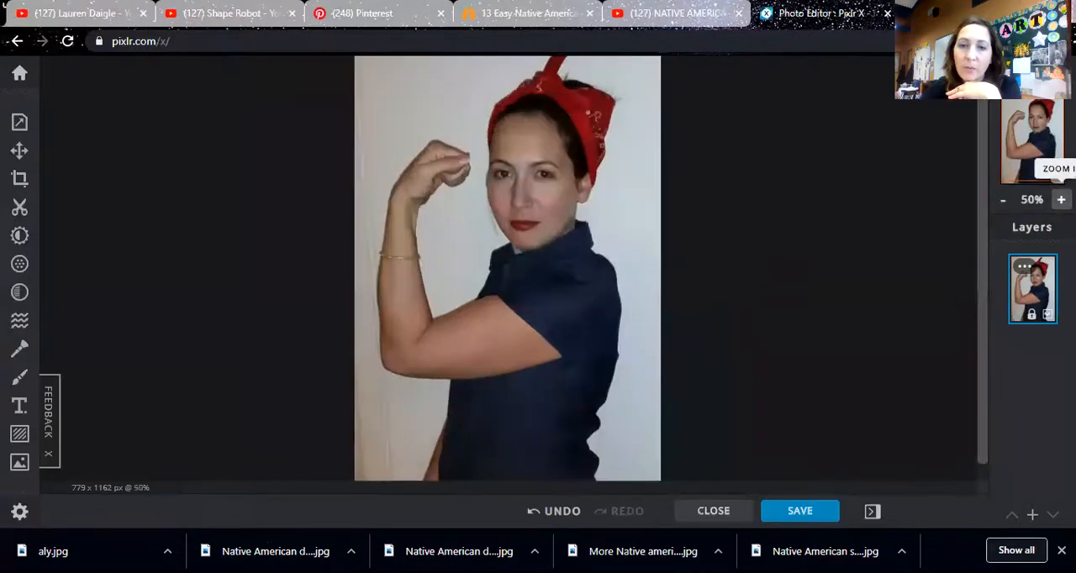
left_click(1002, 200)
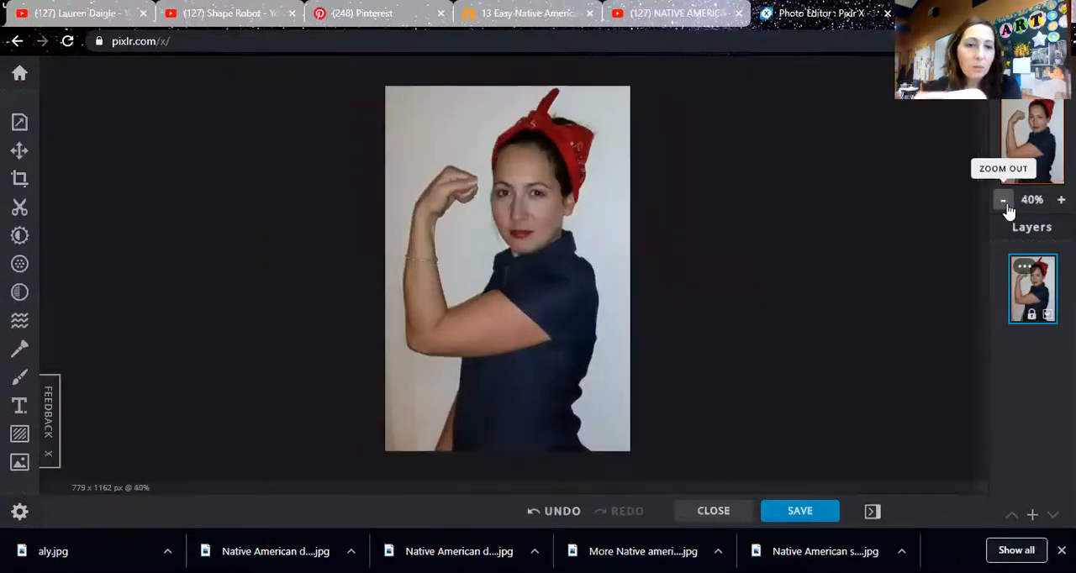
mouse_move(19, 122)
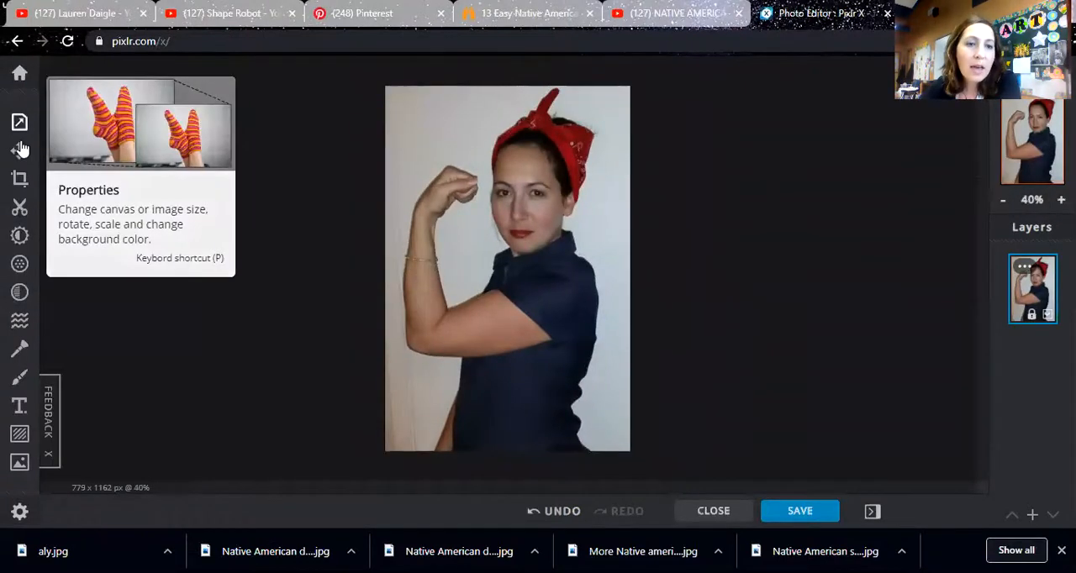
mouse_move(19, 377)
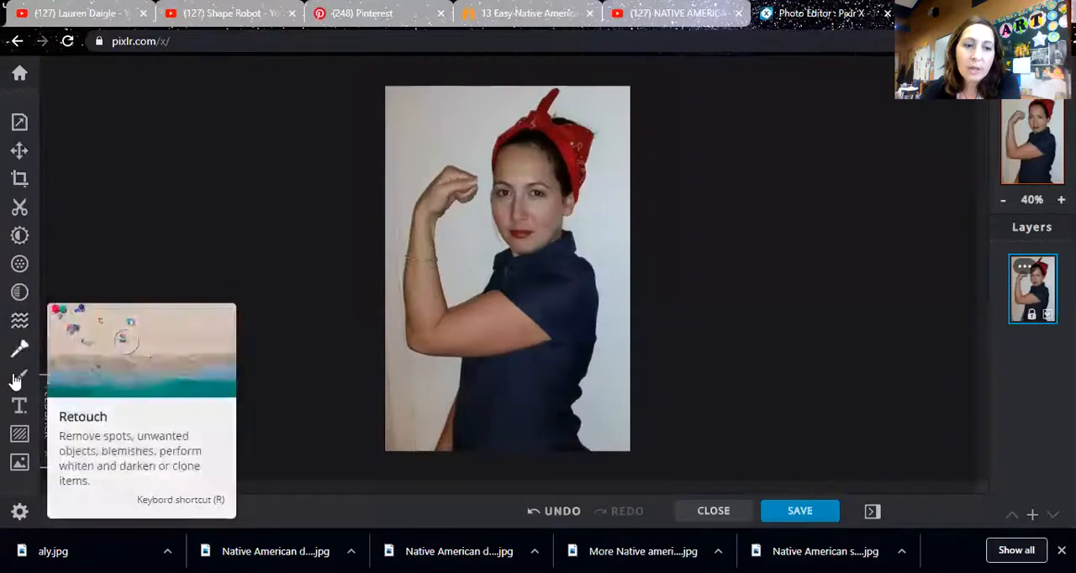
mouse_move(19, 206)
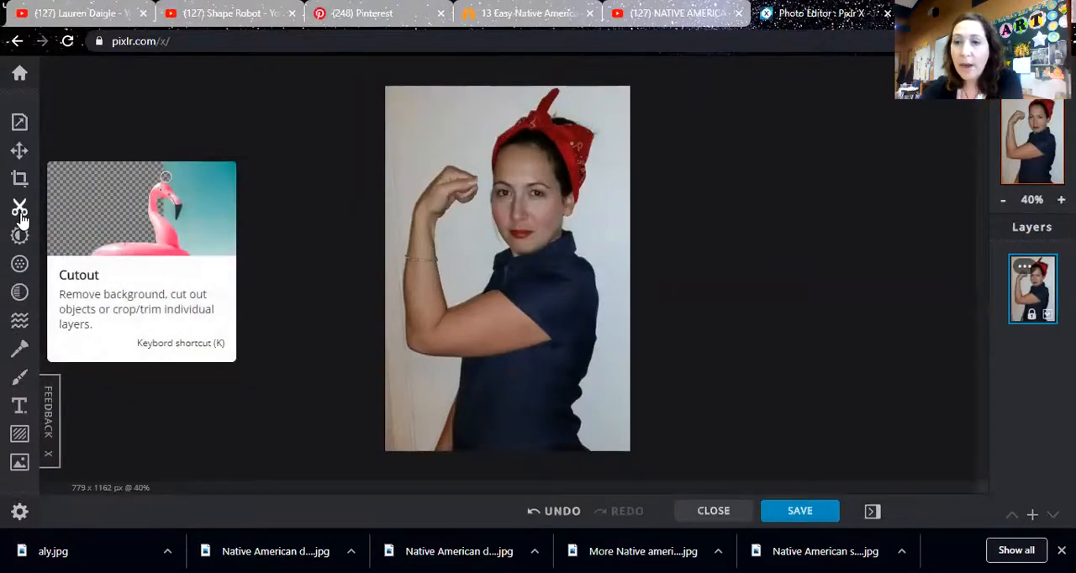
mouse_move(19, 236)
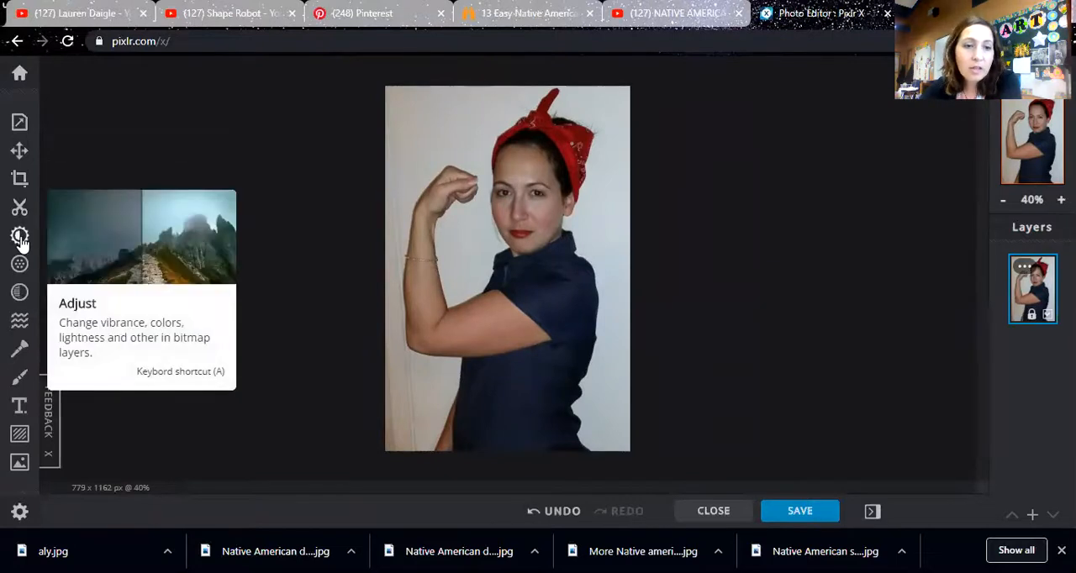
- Open the Adjust panel from the left toolbar
left_click(19, 235)
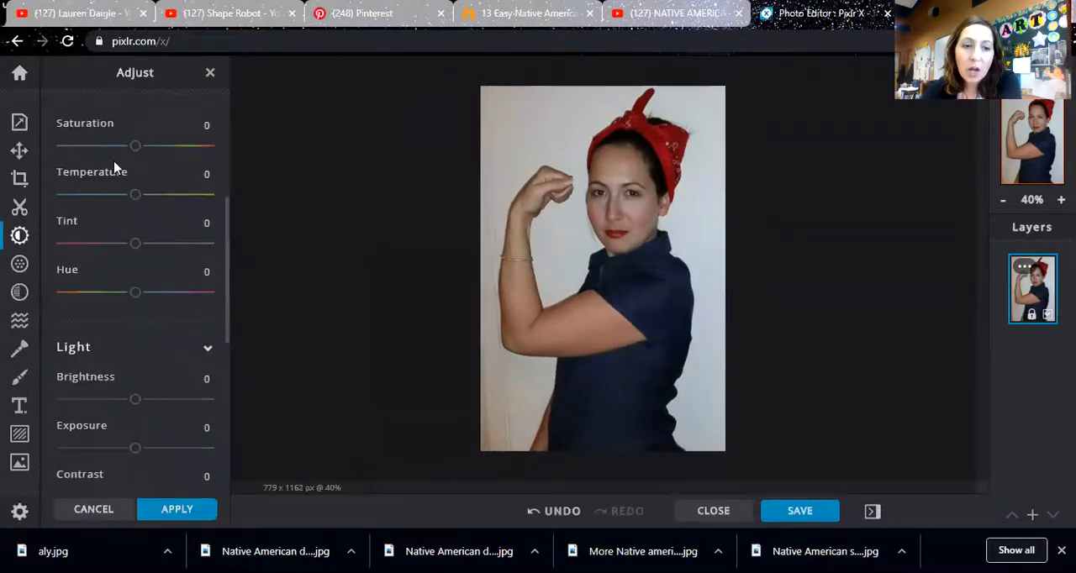
scroll("down", 3)
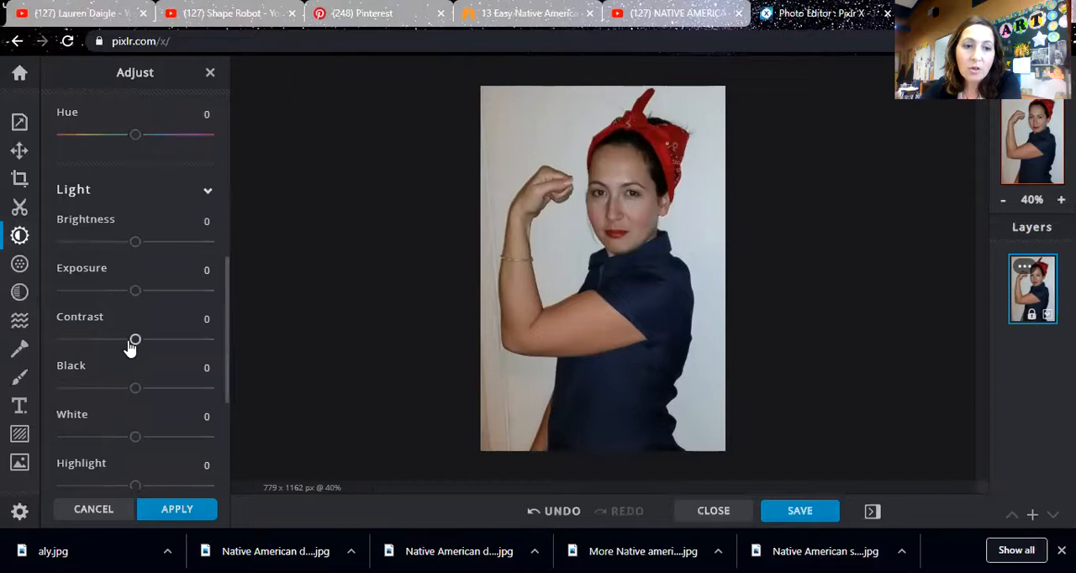
left_click_drag(136, 340, 118, 340)
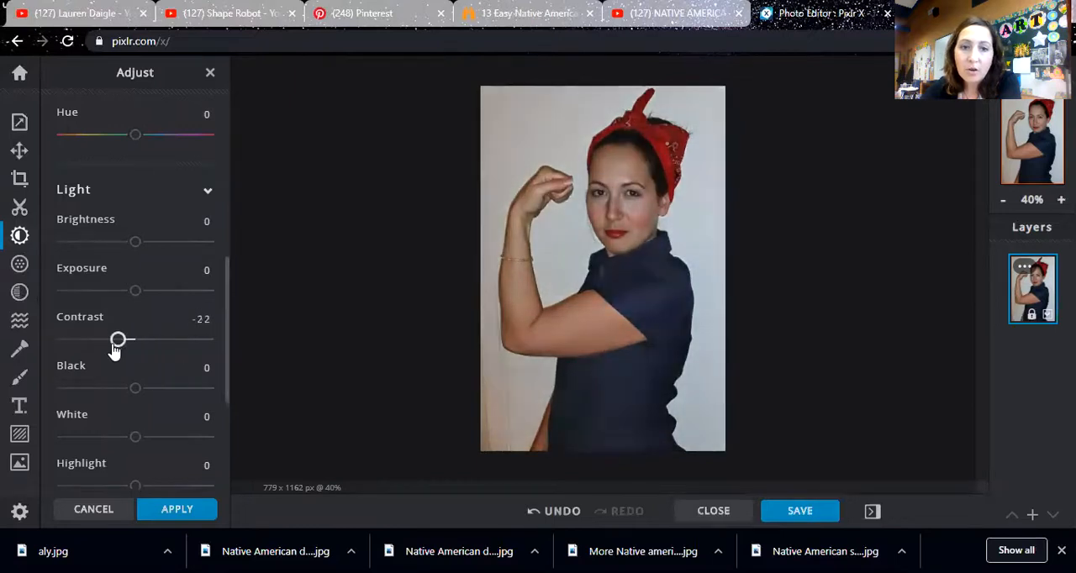
left_click_drag(117, 339, 87, 339)
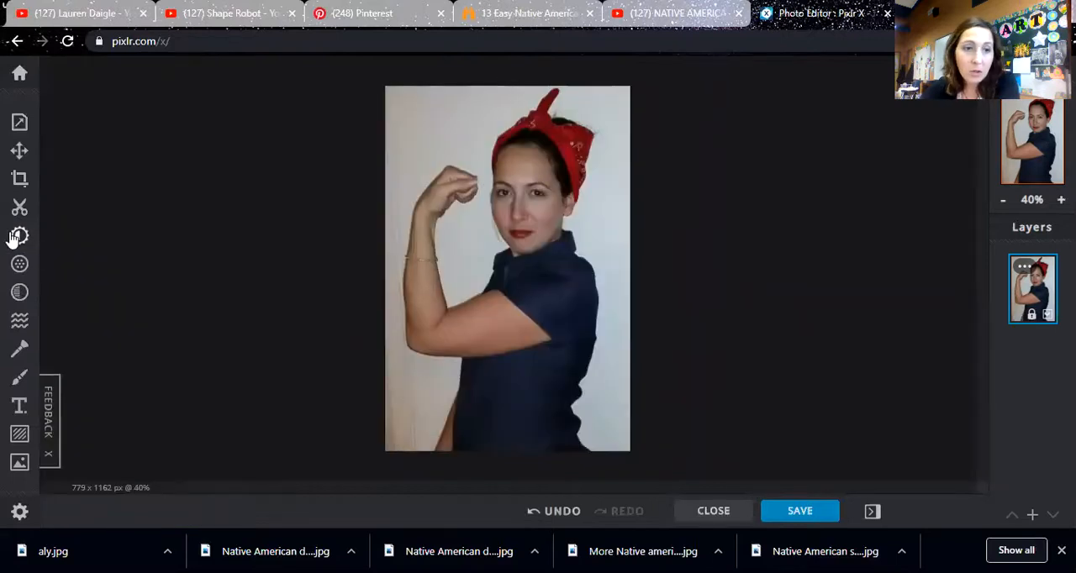
left_click(19, 236)
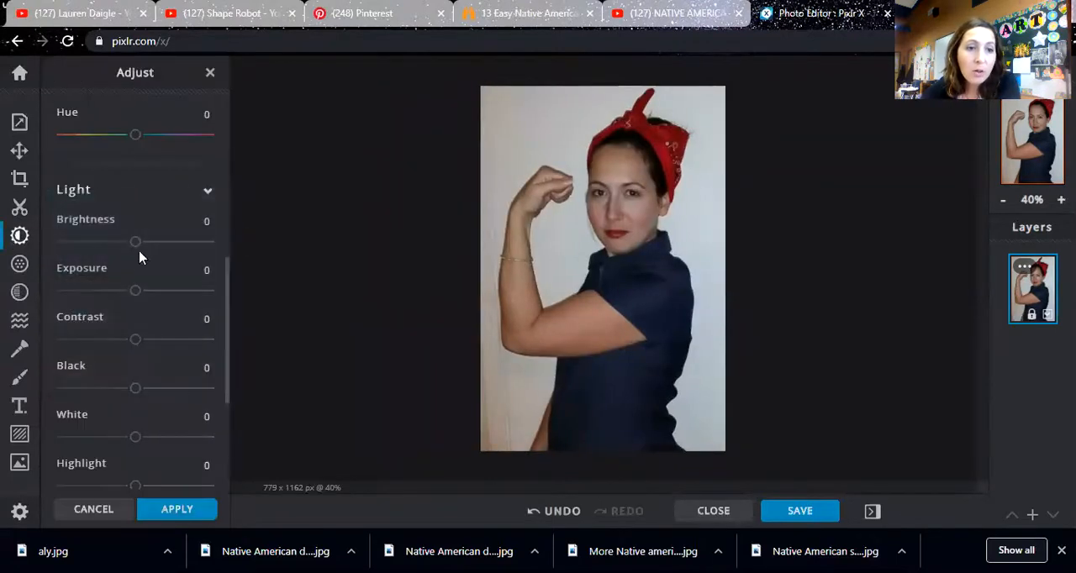
- Try Vibrance, Saturation, Temperature, Tint and Hue changes, including a green bandana, then discard them
left_click_drag(135, 254, 182, 254)
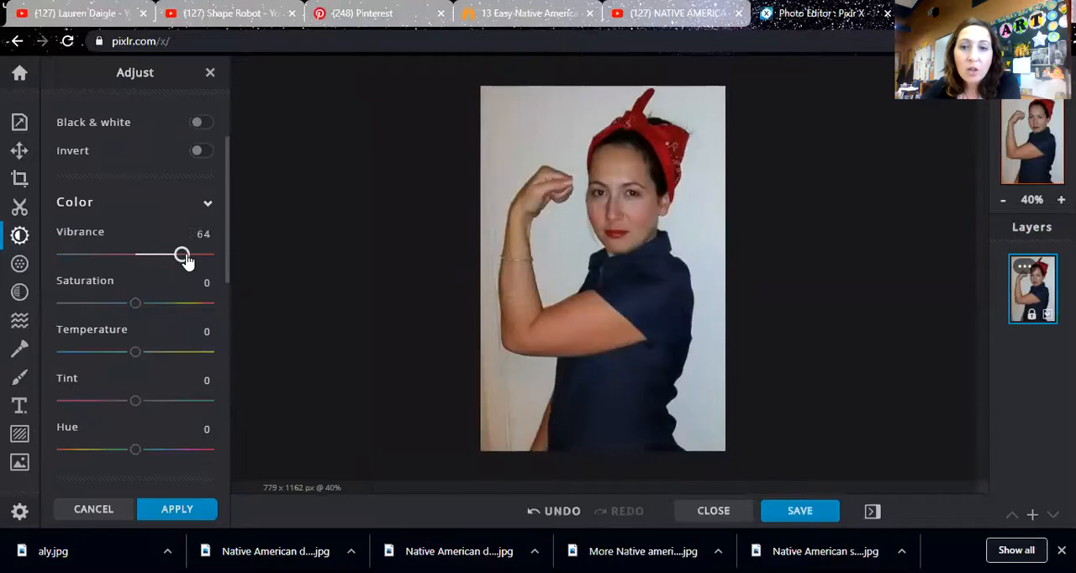
left_click_drag(183, 255, 112, 254)
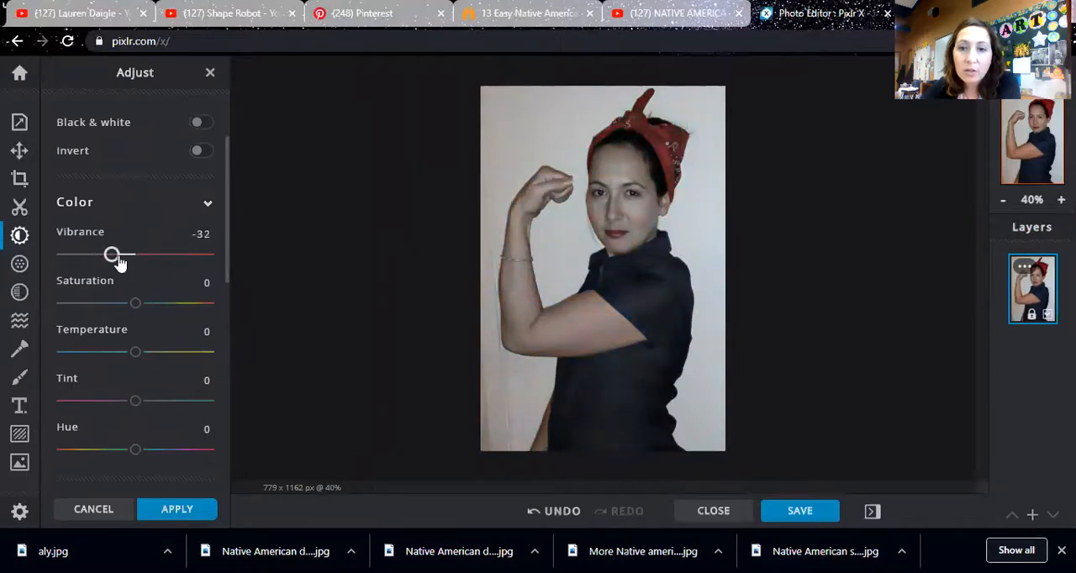
left_click_drag(112, 254, 138, 254)
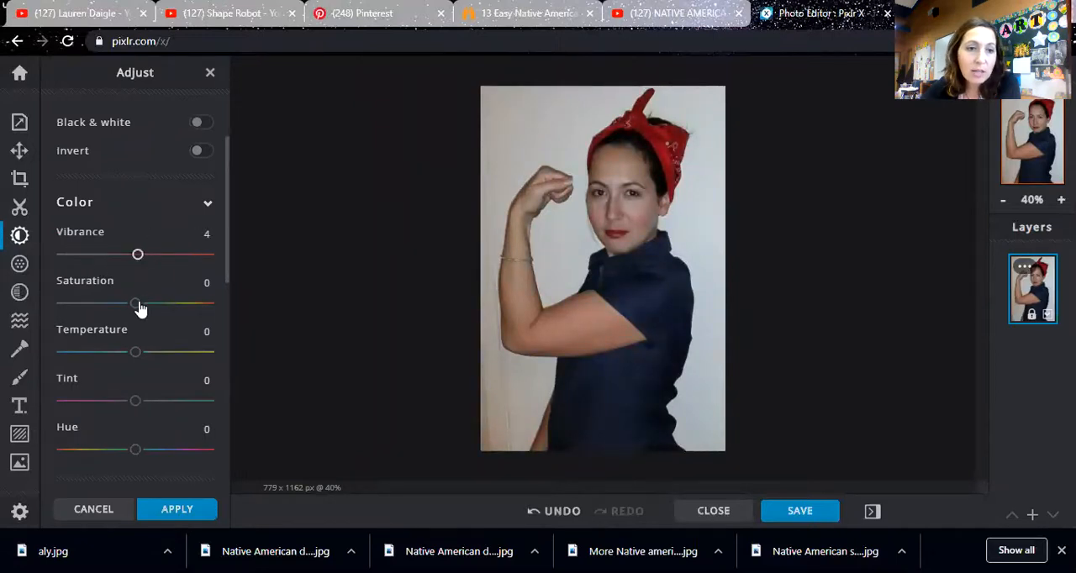
left_click_drag(134, 302, 160, 303)
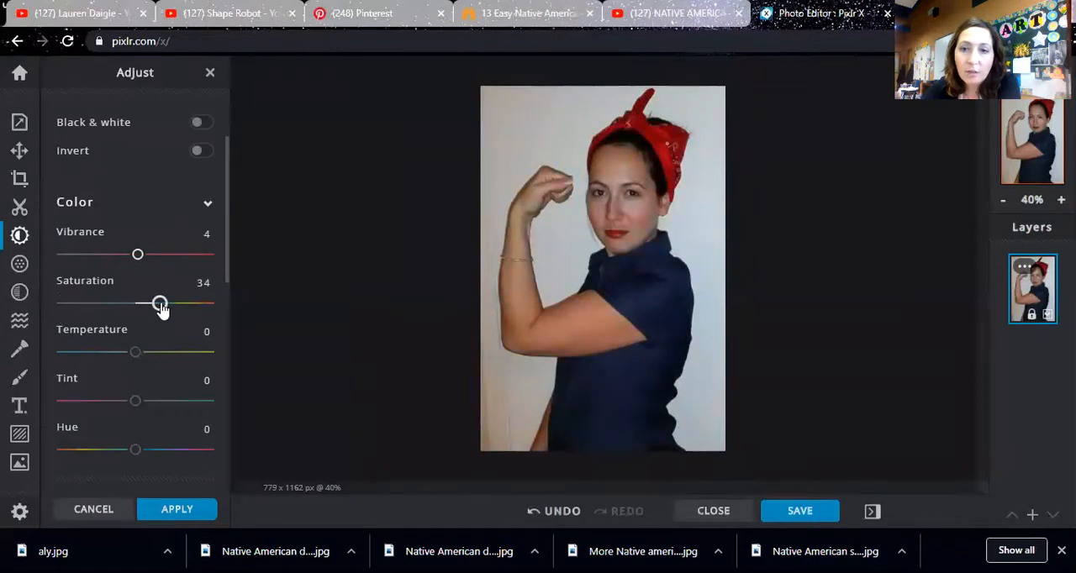
left_click_drag(135, 352, 104, 352)
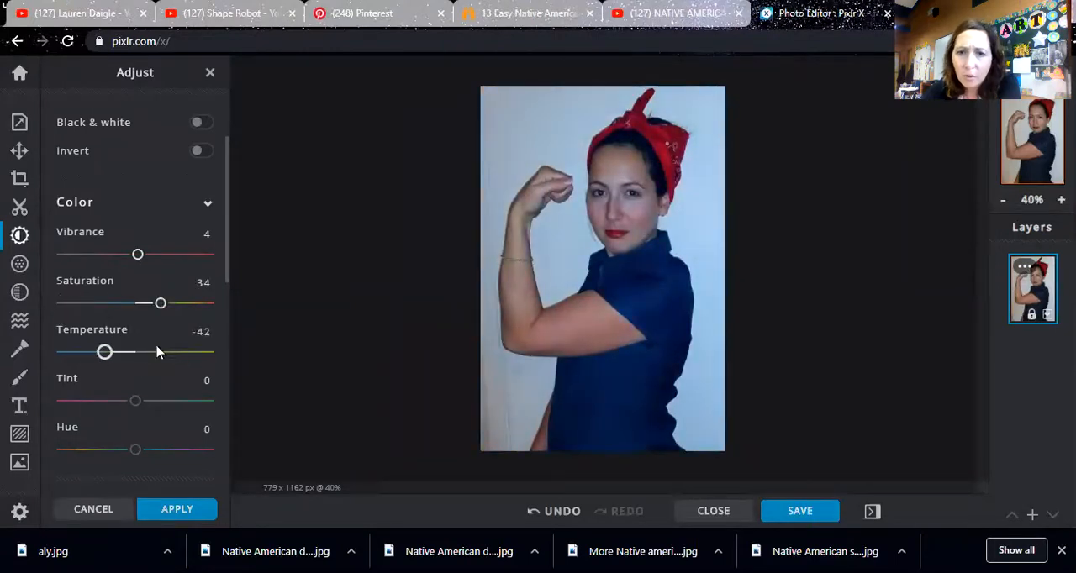
left_click_drag(105, 352, 137, 352)
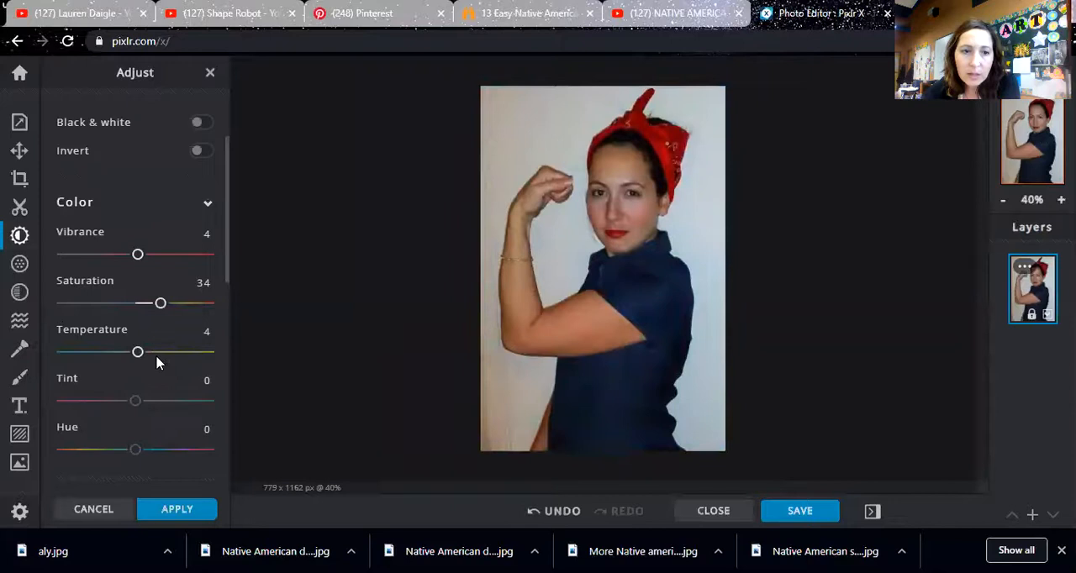
left_click_drag(134, 401, 62, 401)
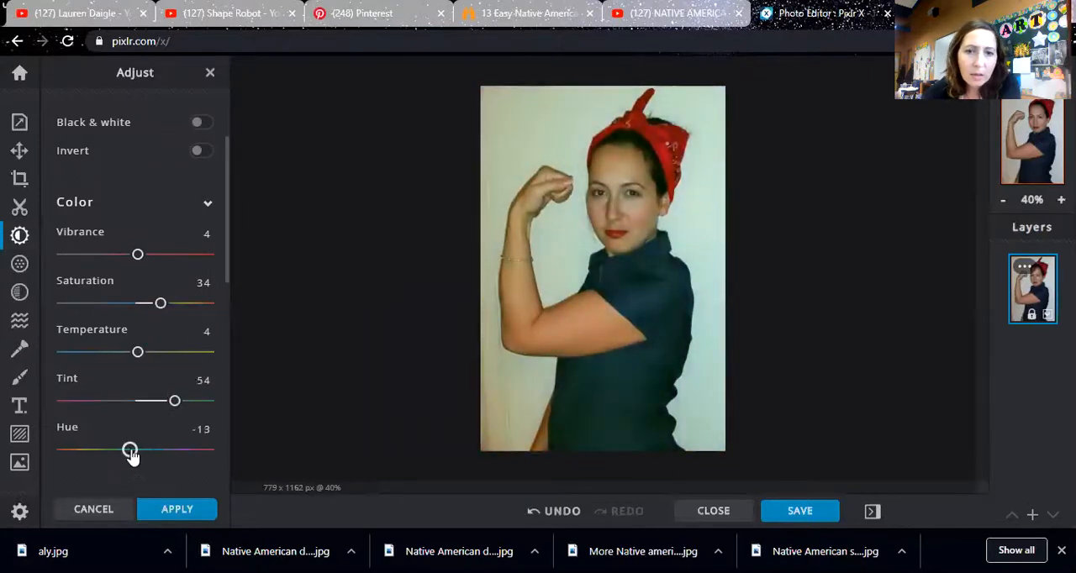
left_click_drag(130, 450, 188, 449)
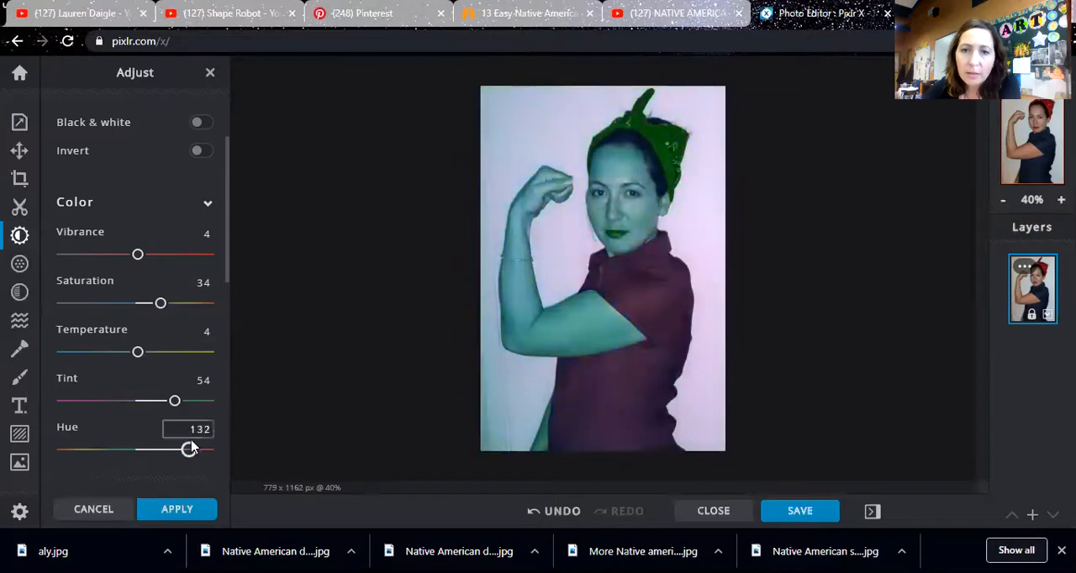
left_click_drag(192, 450, 185, 450)
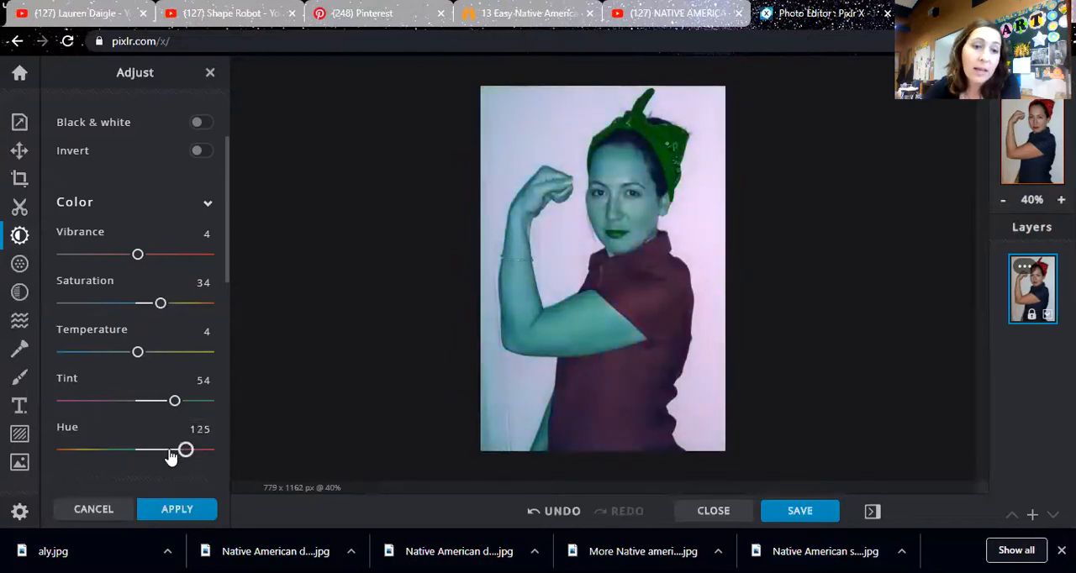
left_click_drag(185, 451, 94, 450)
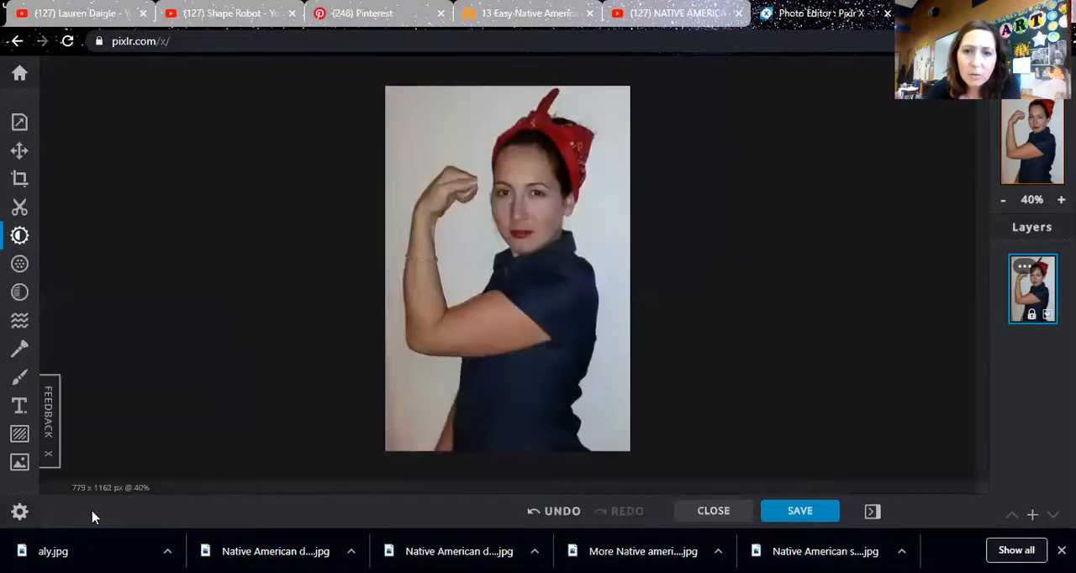
mouse_move(20, 264)
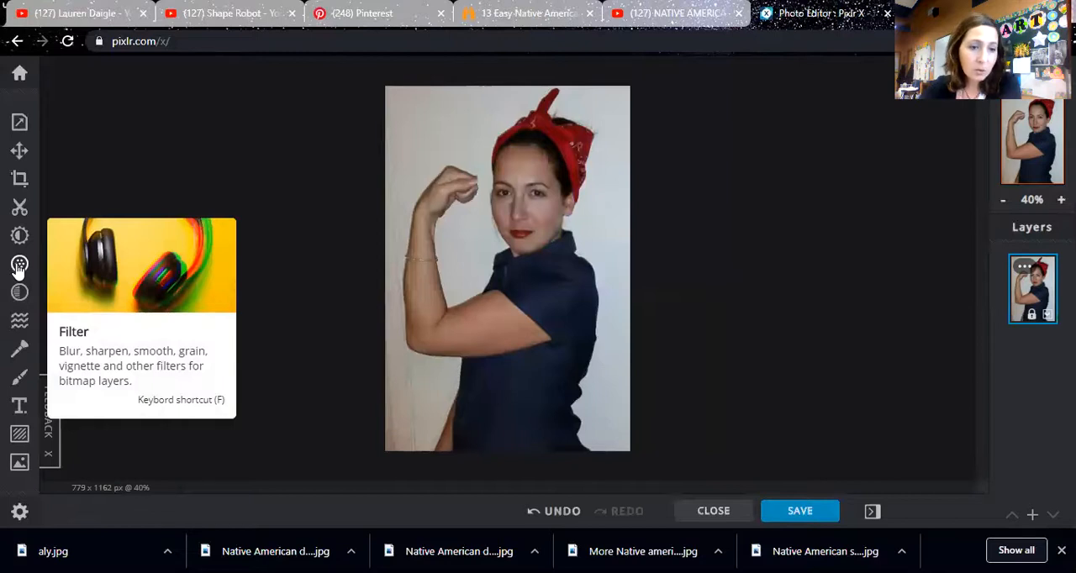
mouse_move(19, 292)
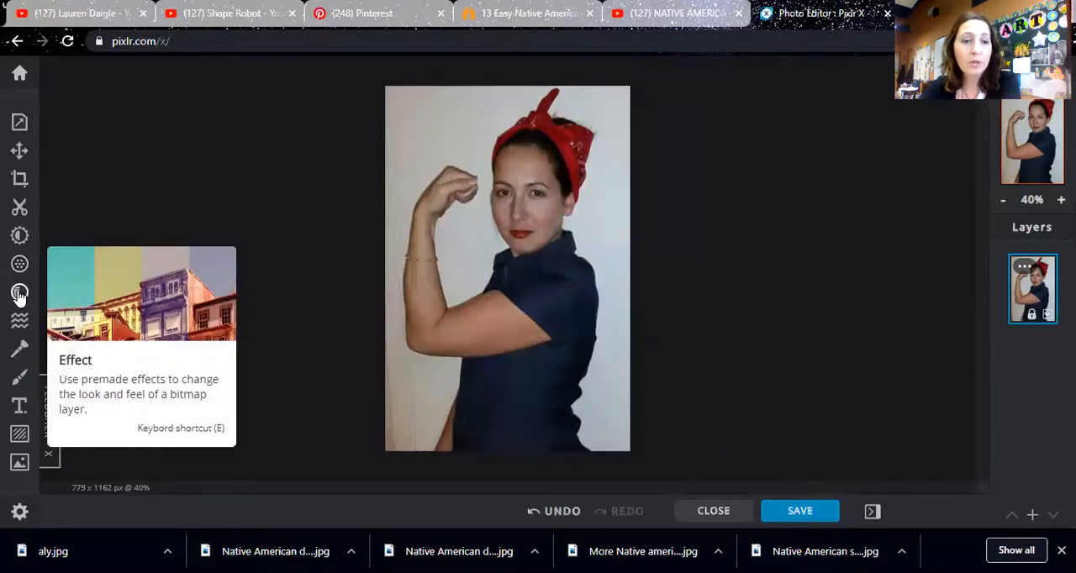
- Open the Effect panel with its premade effect thumbnails
left_click(19, 293)
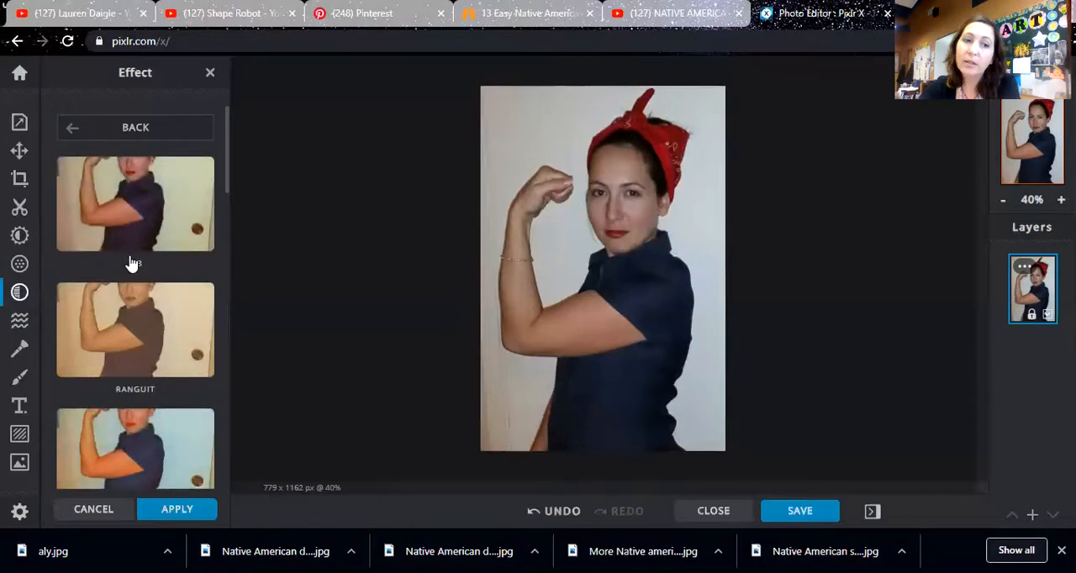
- Preview the Ragwarm and Rangeen effects on the portrait
scroll("down", 3)
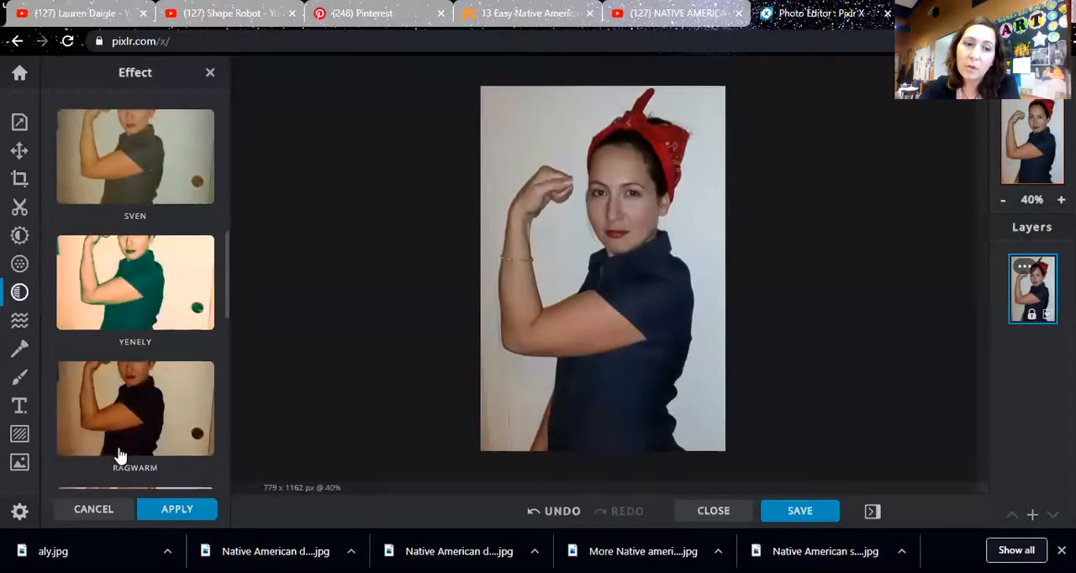
scroll("down", 3)
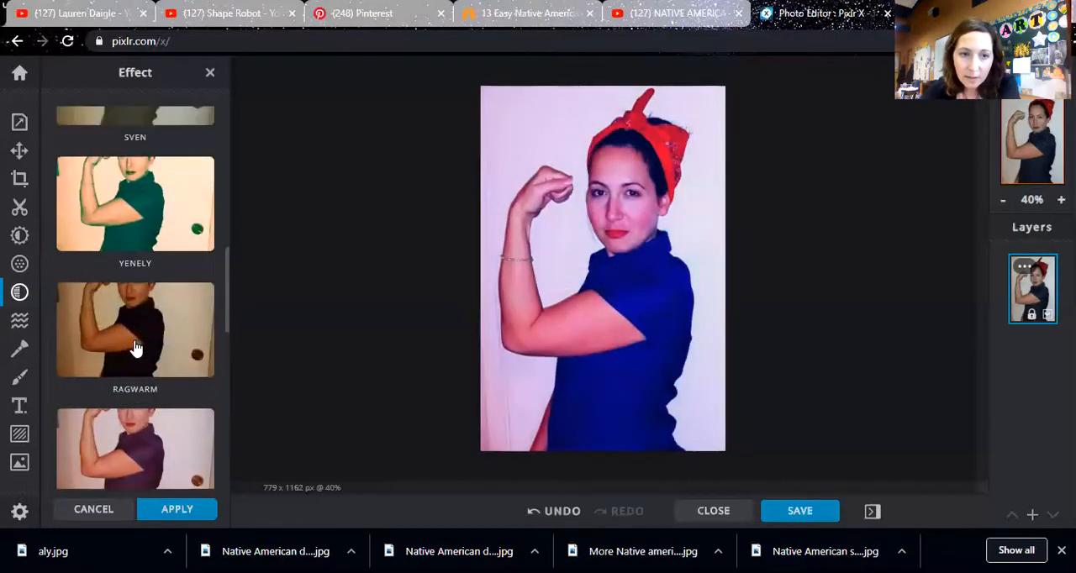
left_click(136, 327)
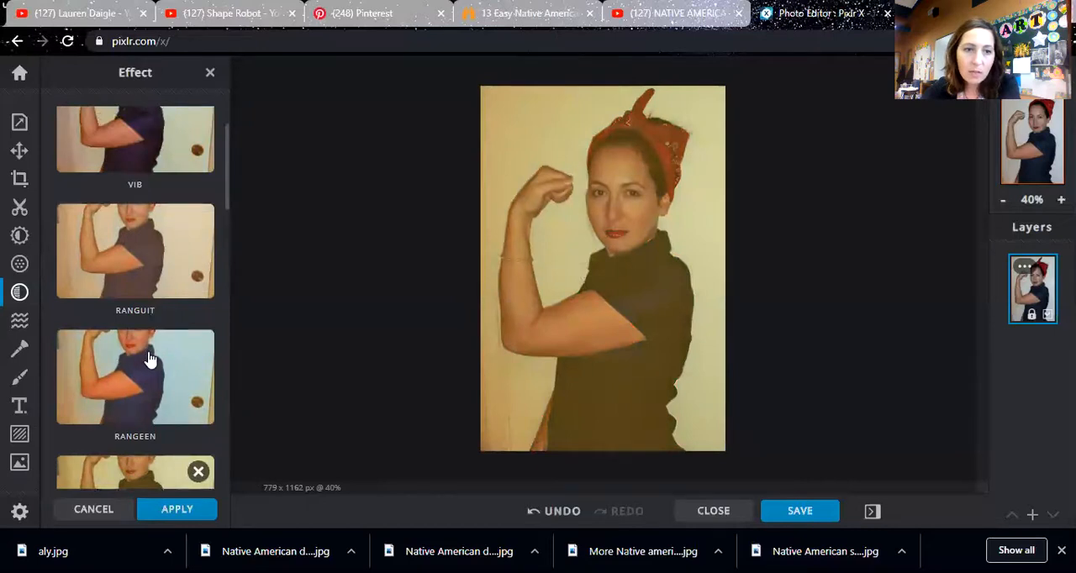
left_click(134, 388)
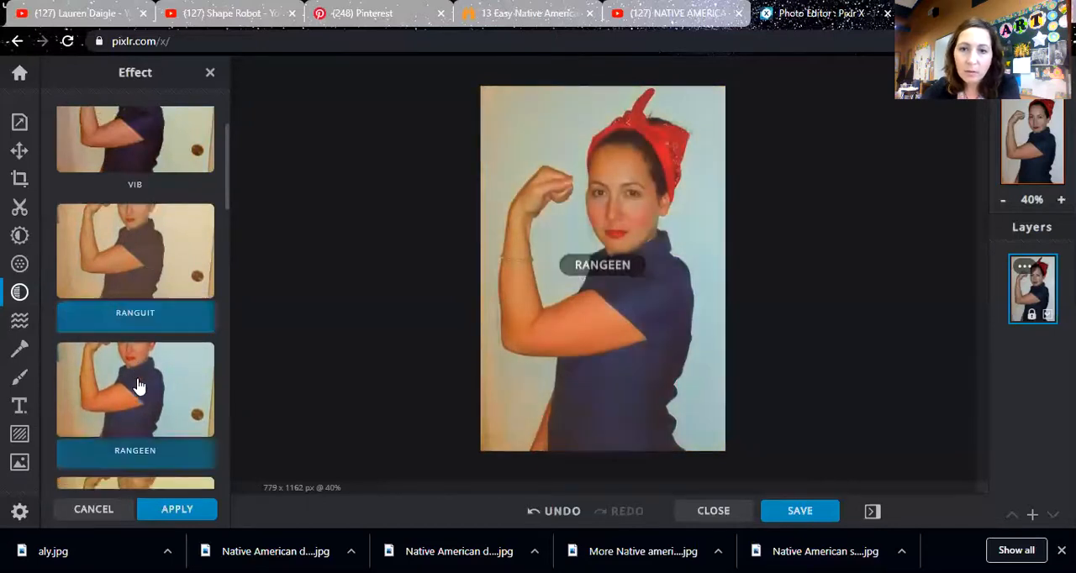
left_click(134, 389)
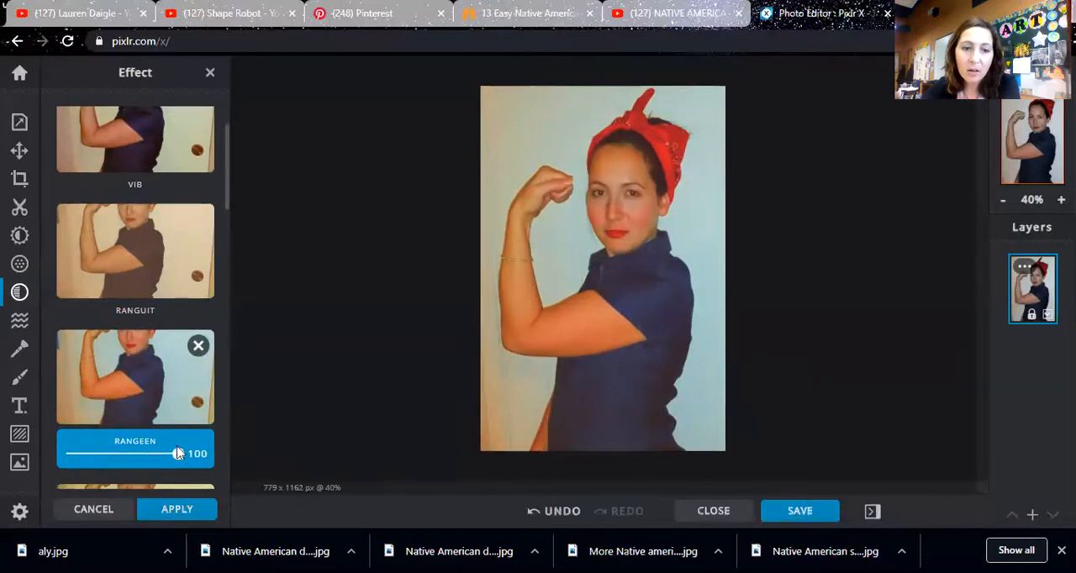
- Vary Rangeen strength (59, 100, 25), cancel the effect, and close the HostGator ad
left_click_drag(176, 453, 132, 458)
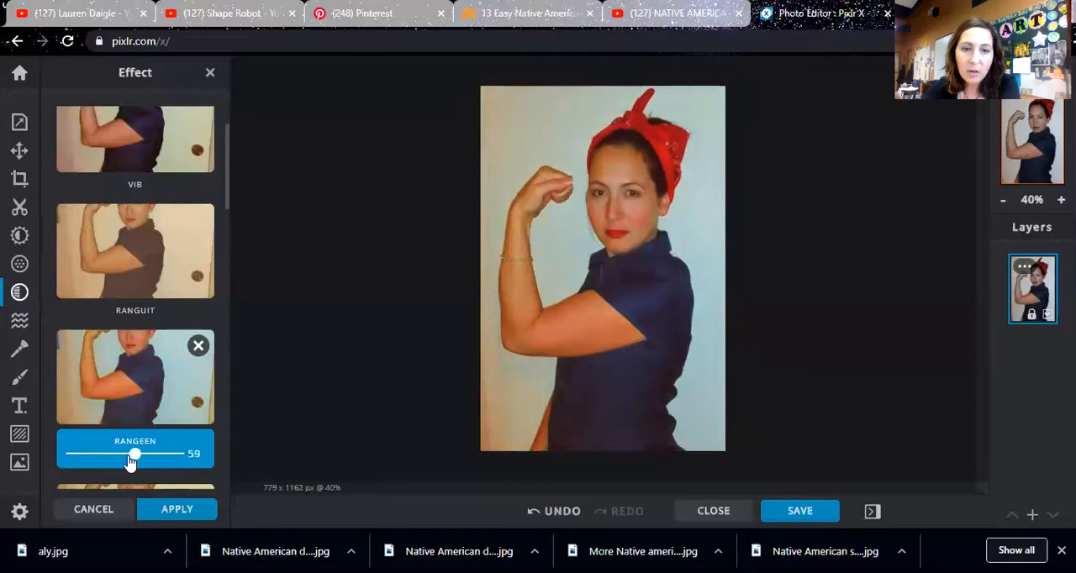
left_click_drag(132, 454, 178, 454)
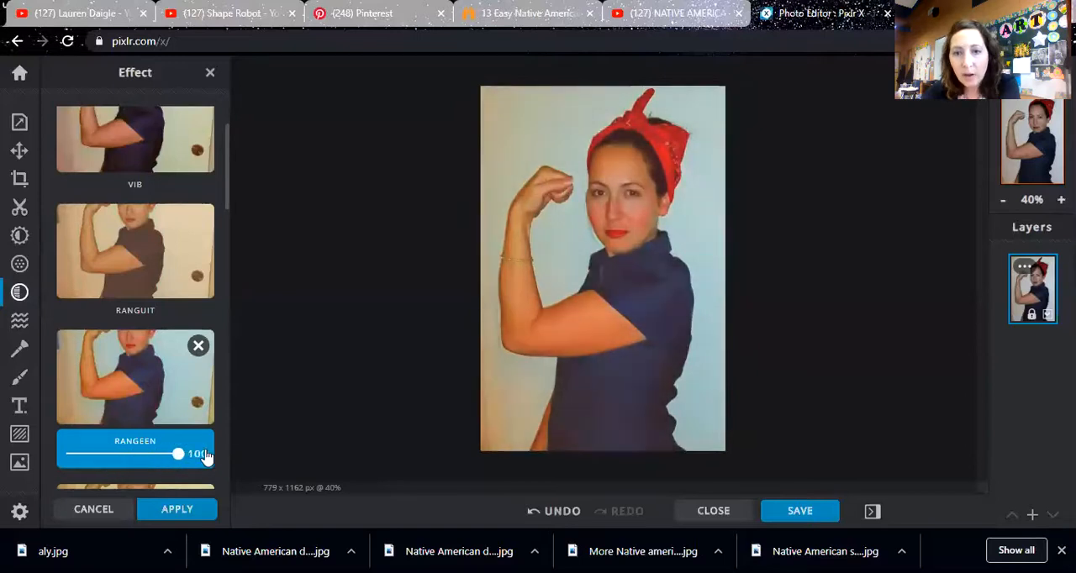
left_click_drag(178, 454, 80, 453)
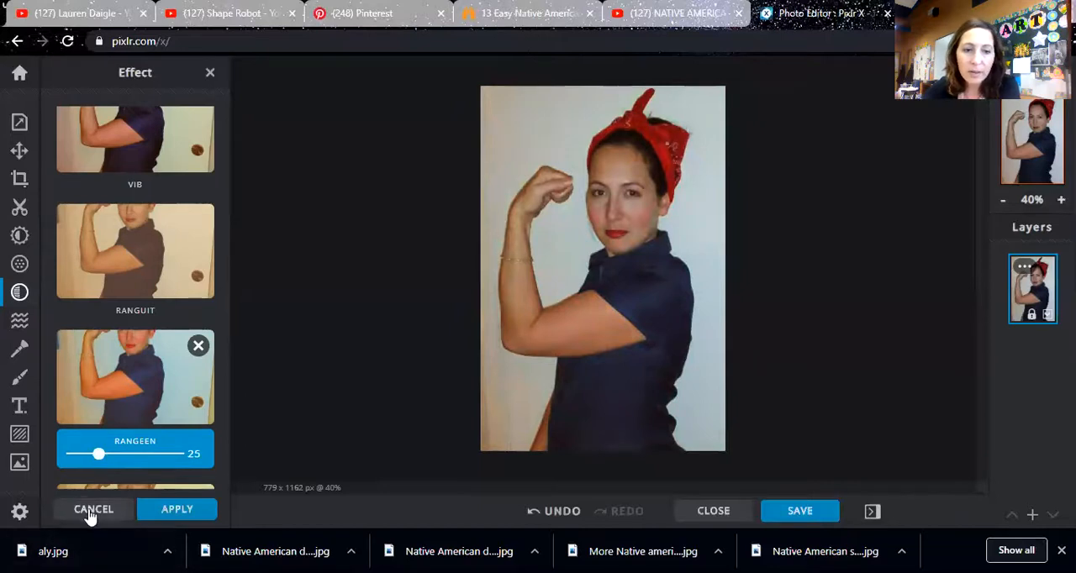
left_click(93, 509)
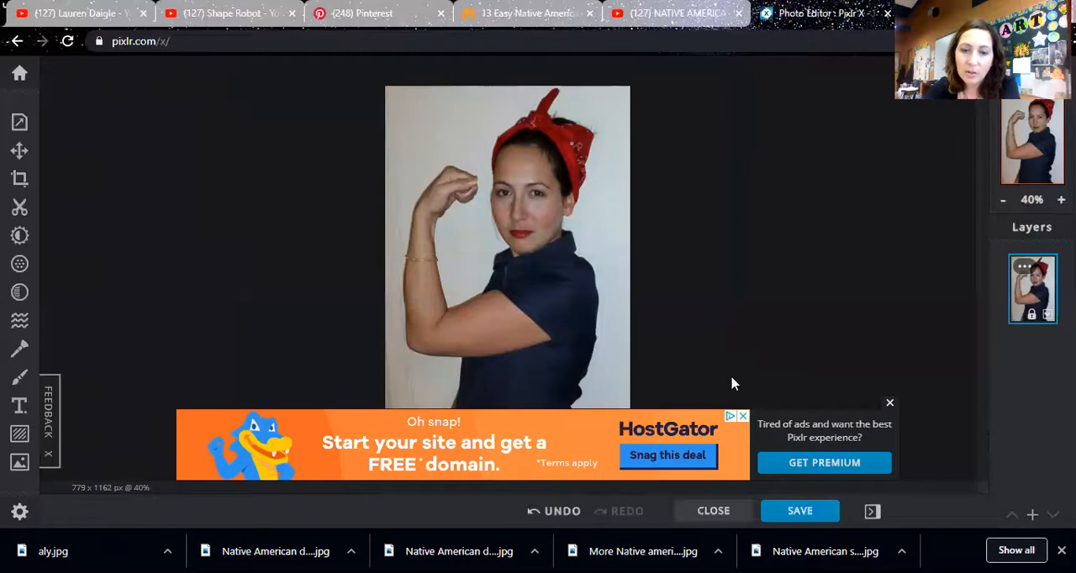
mouse_move(890, 412)
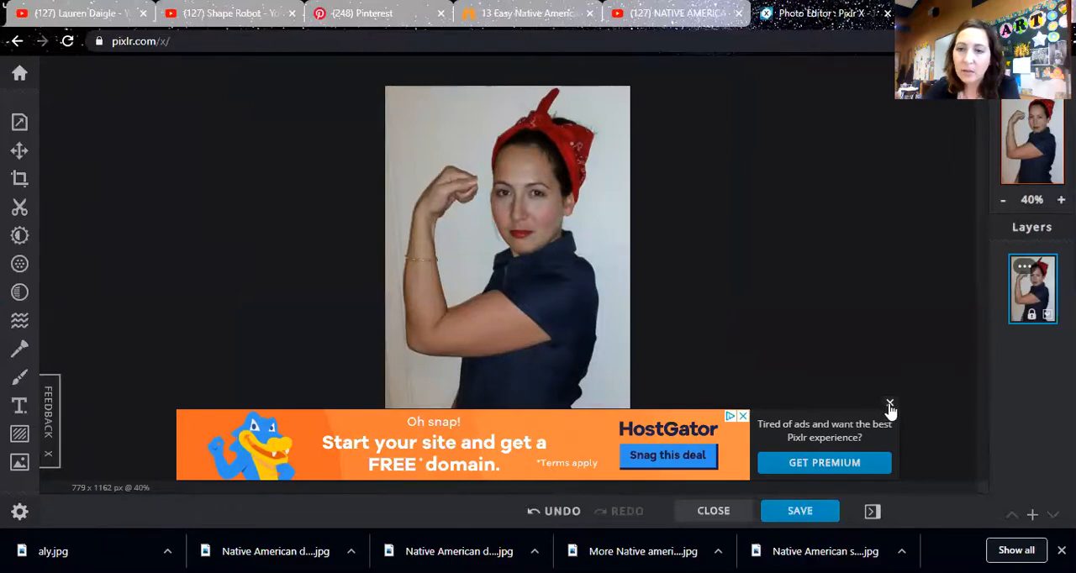
left_click(890, 404)
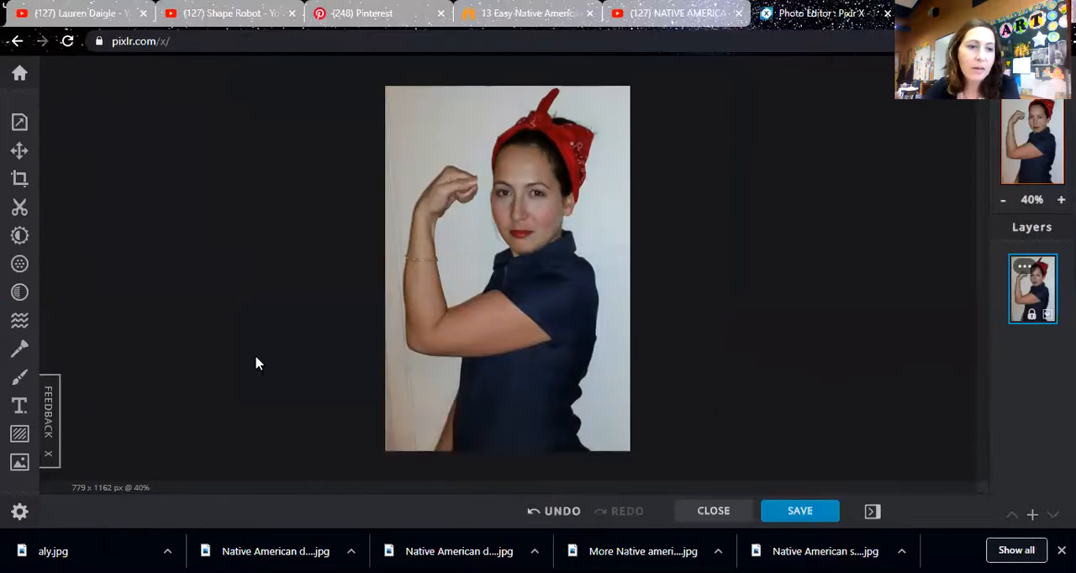
mouse_move(19, 291)
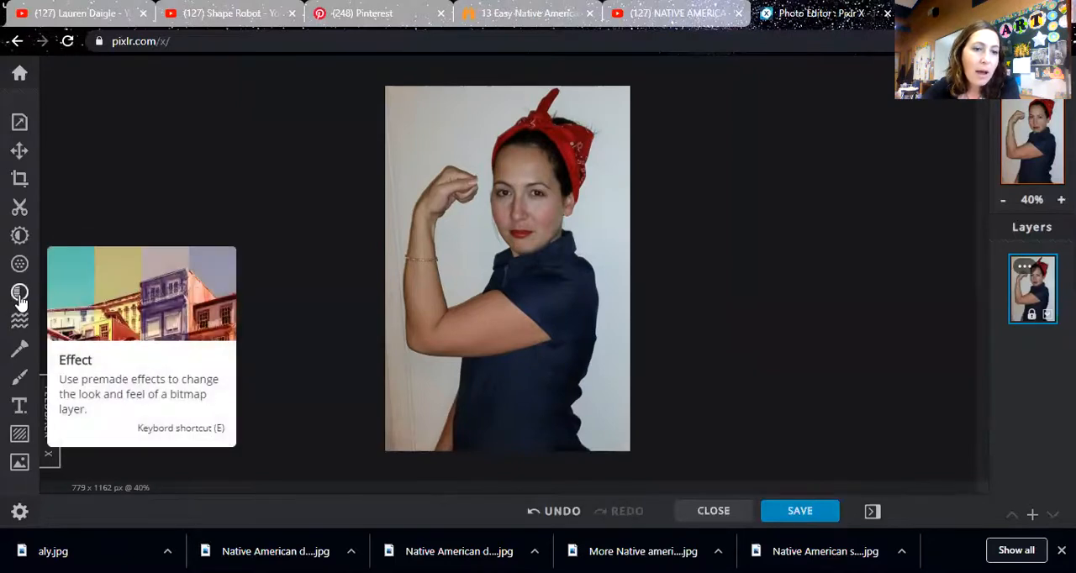
- Preview Pinvet, Mozak, Night Vision and Darkstreet, then set Lolita to strength 37
left_click(19, 292)
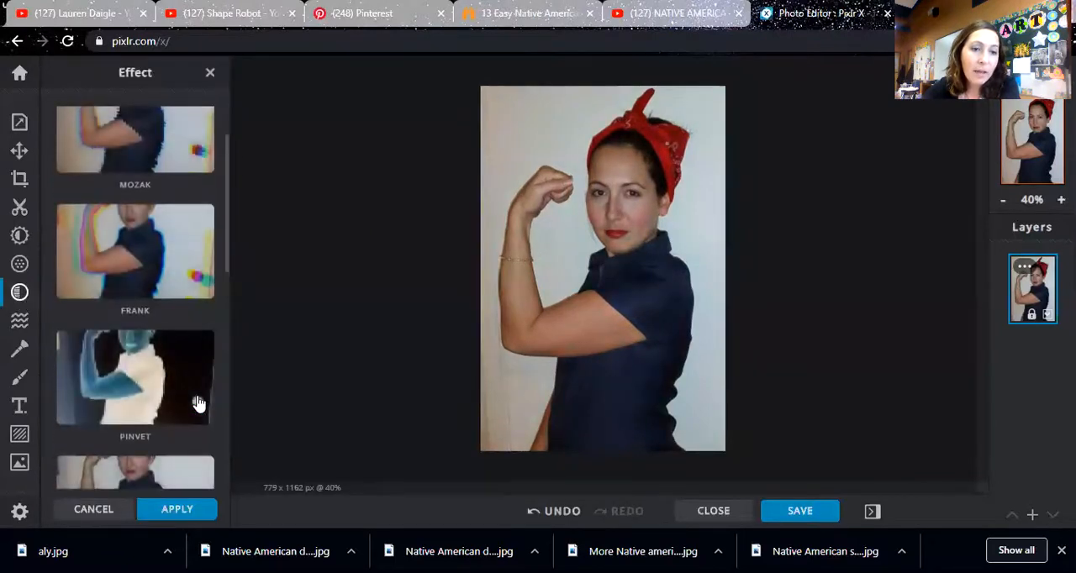
left_click(134, 377)
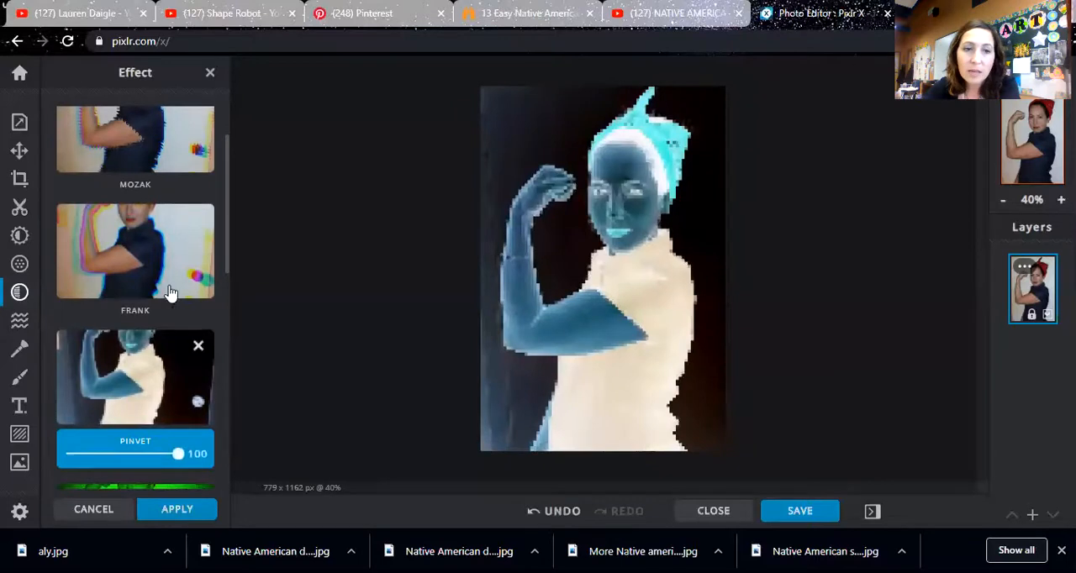
left_click(135, 139)
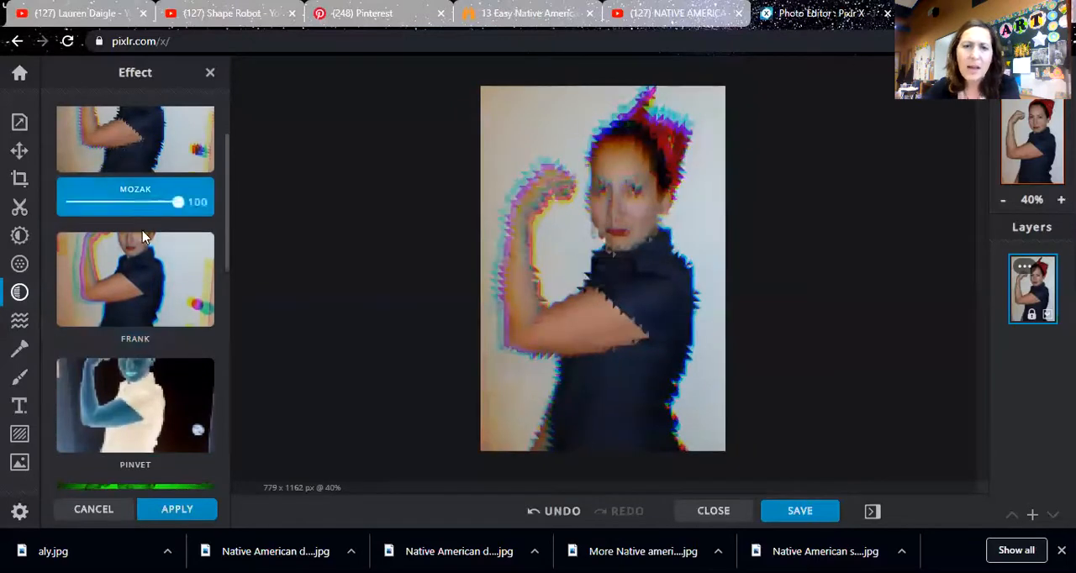
left_click(135, 187)
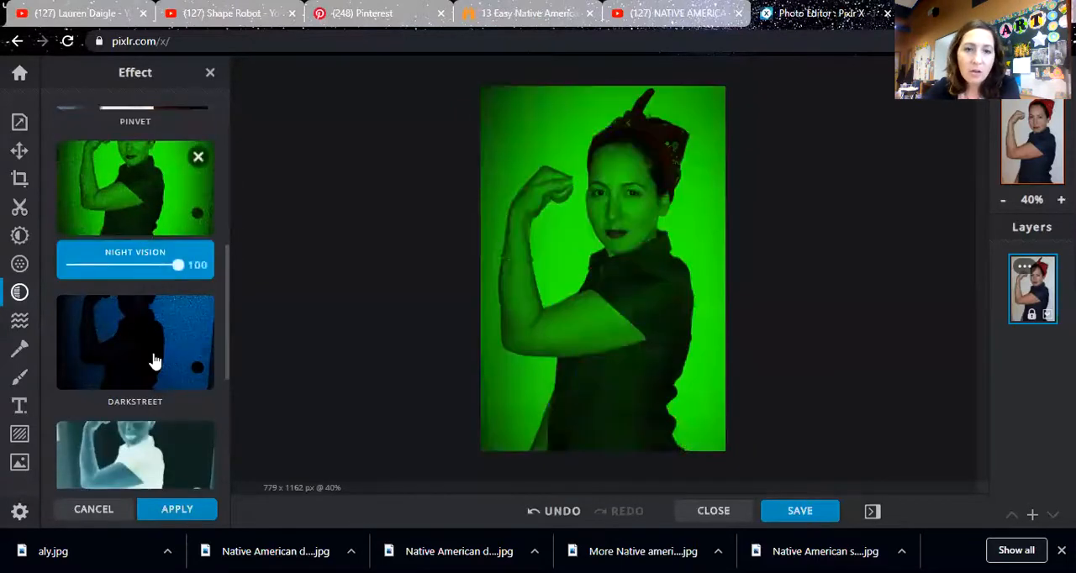
left_click(135, 342)
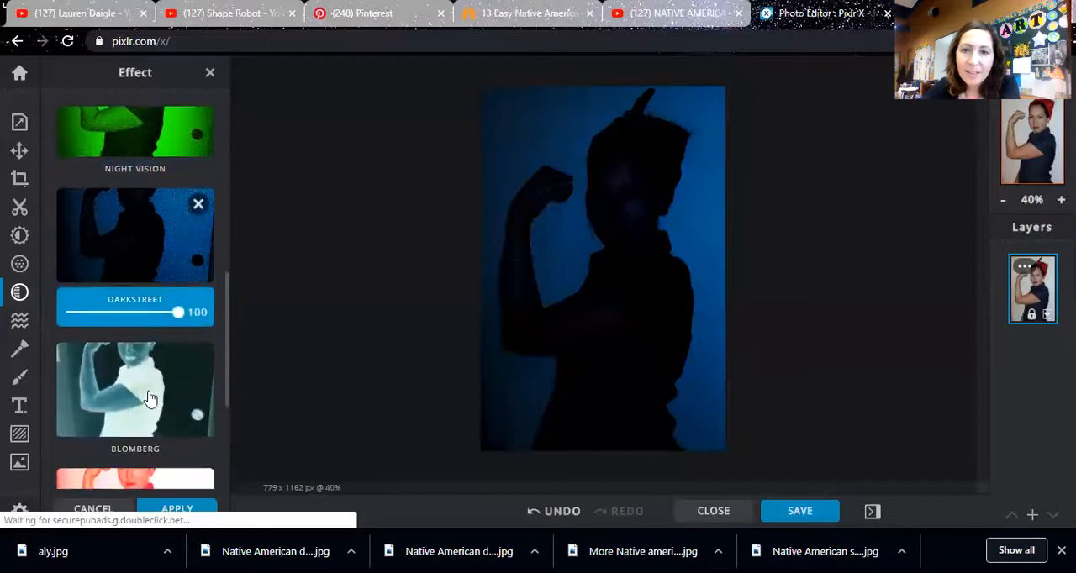
left_click(135, 389)
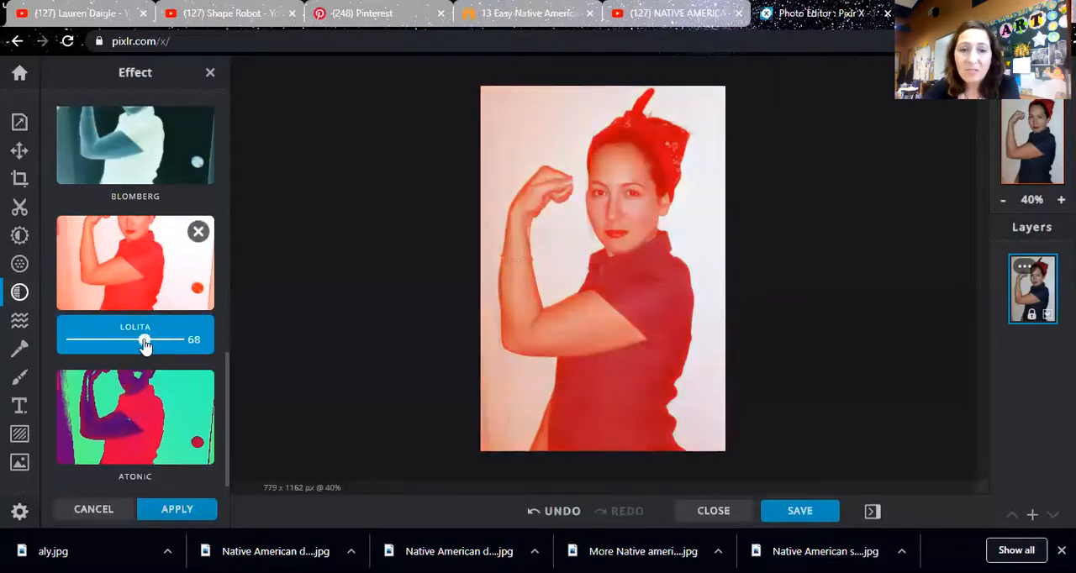
left_click_drag(145, 339, 110, 339)
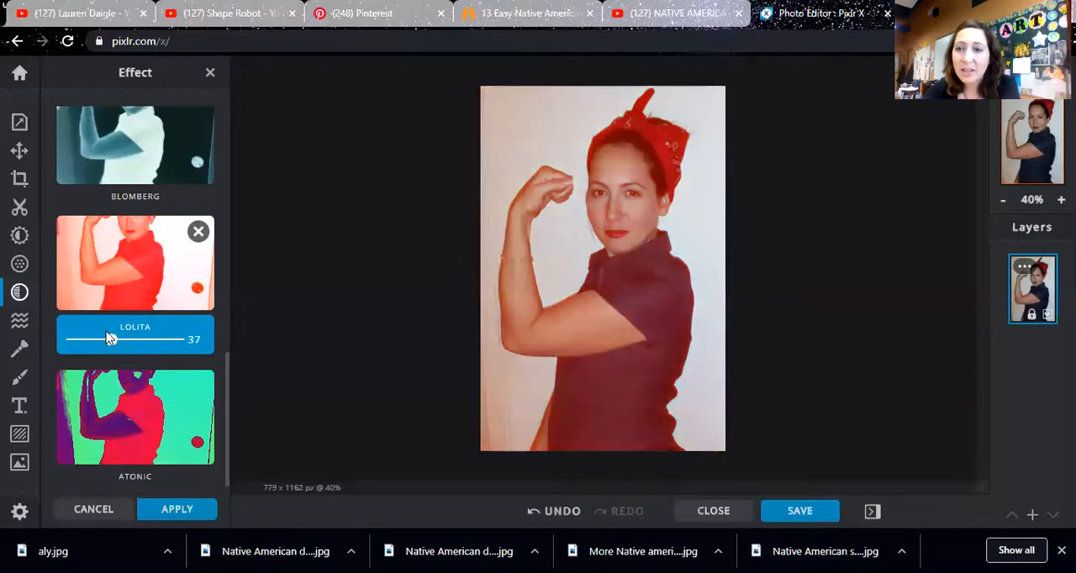
mouse_move(19, 349)
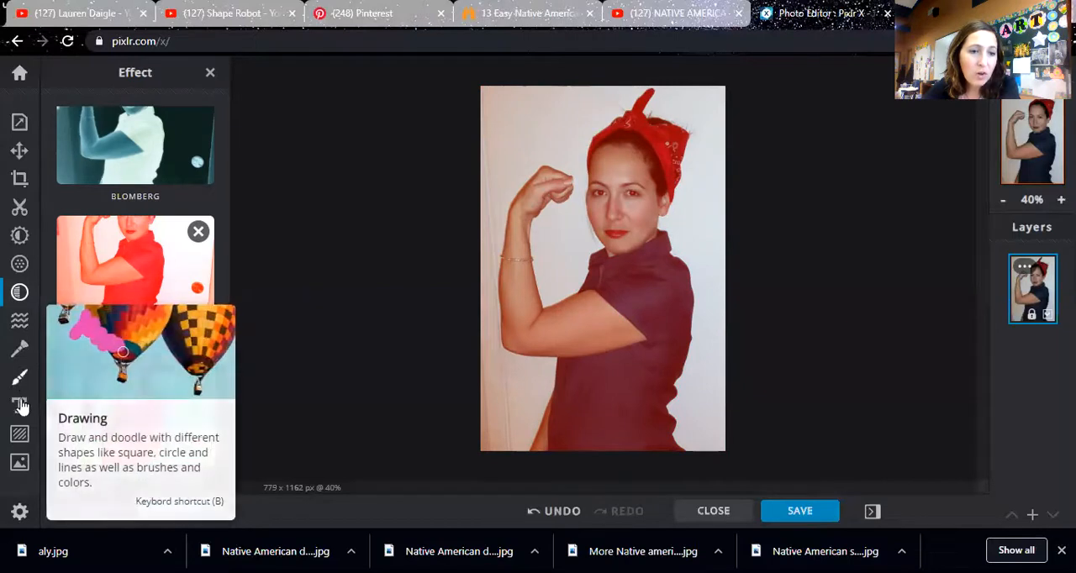
mouse_move(20, 435)
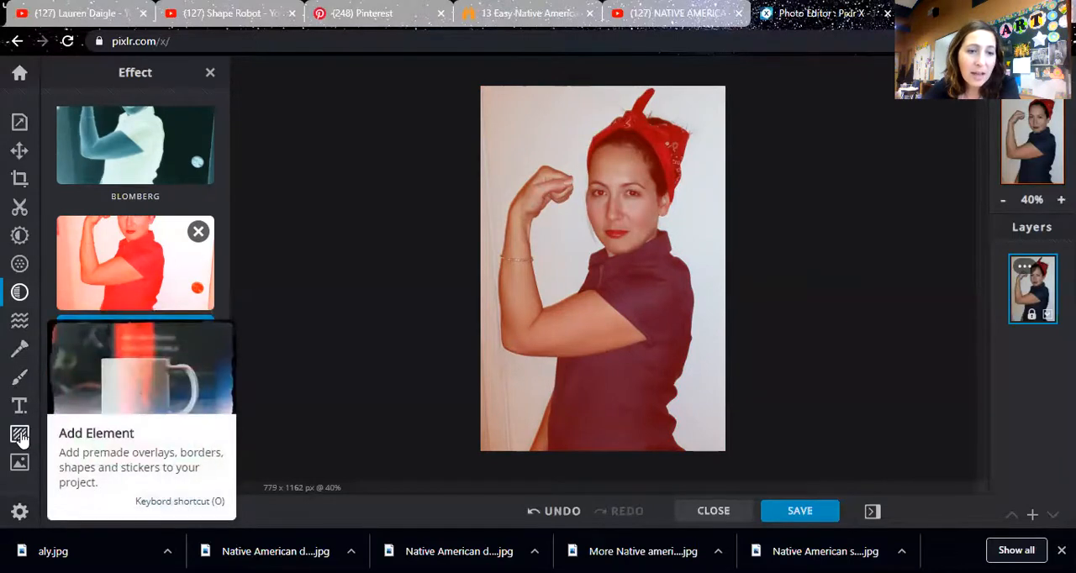
mouse_move(19, 463)
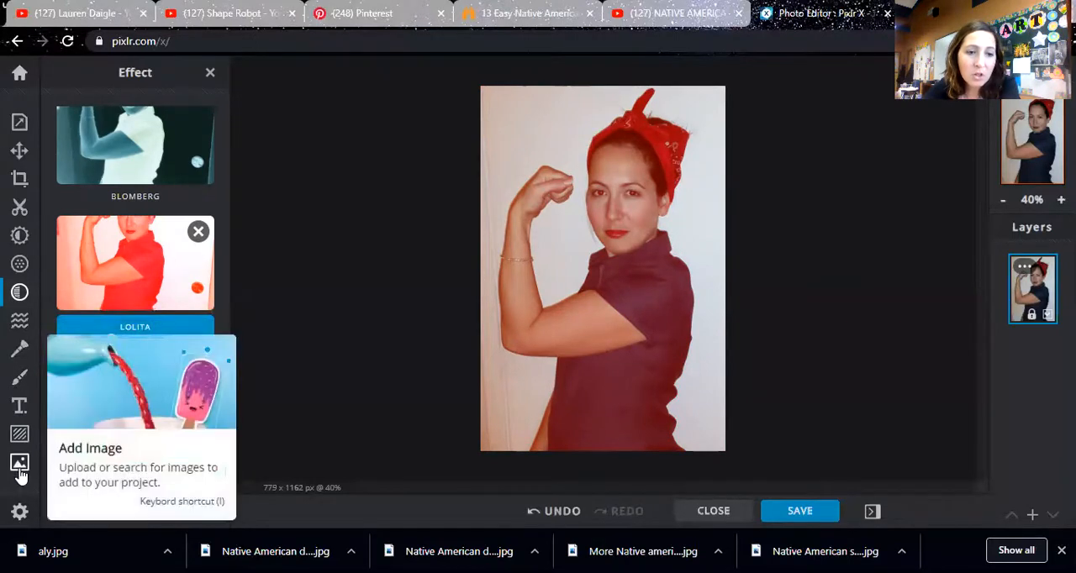
mouse_move(20, 322)
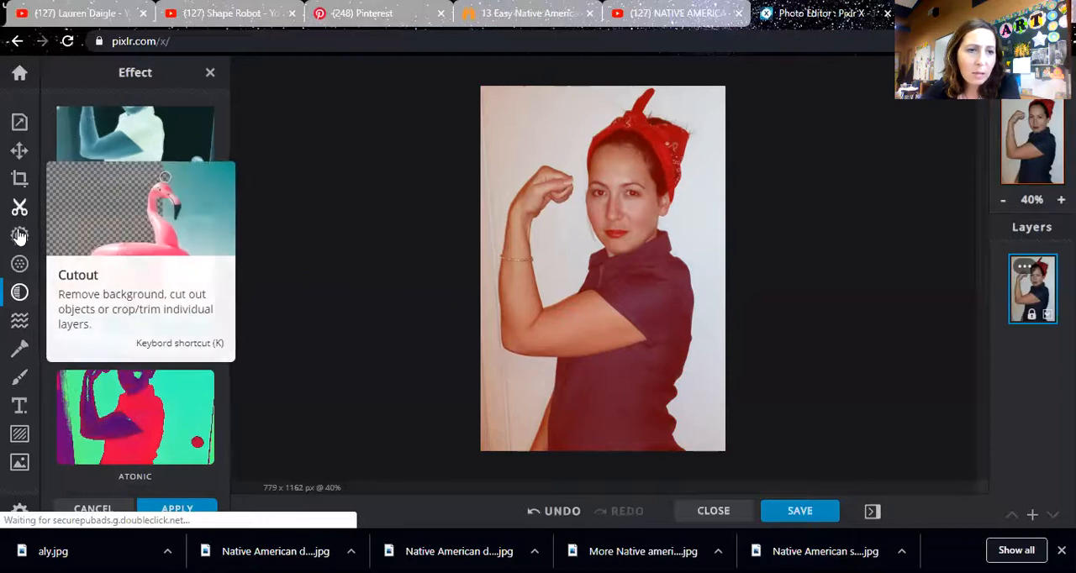
left_click(19, 235)
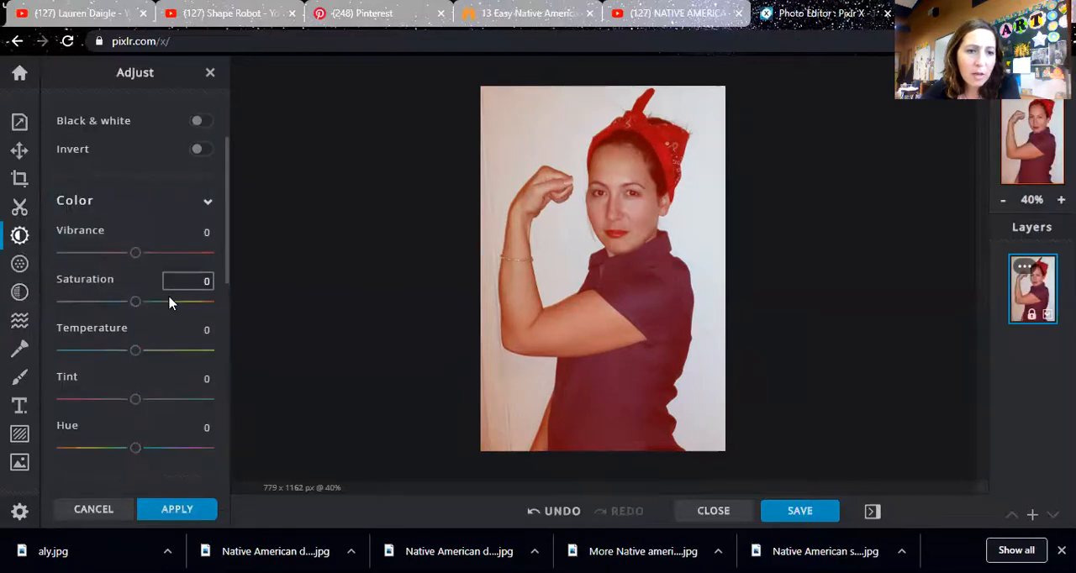
scroll("down", 3)
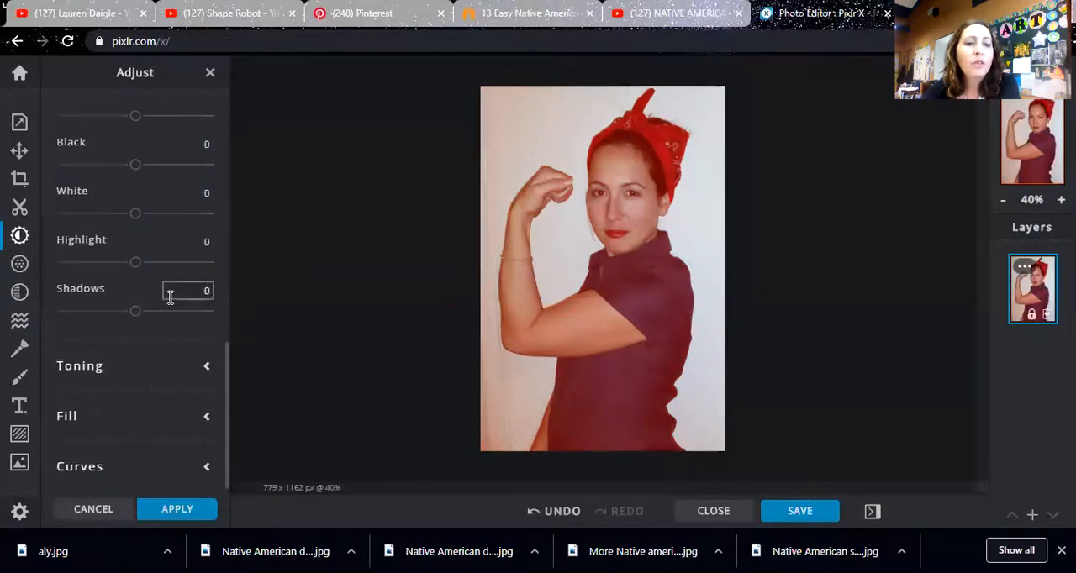
scroll("up", 3)
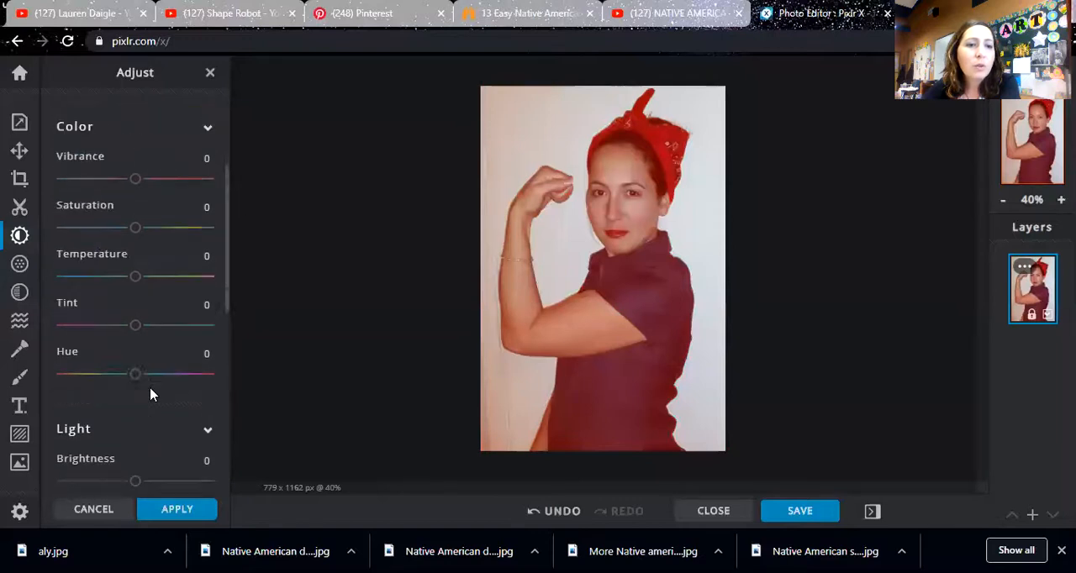
mouse_move(19, 179)
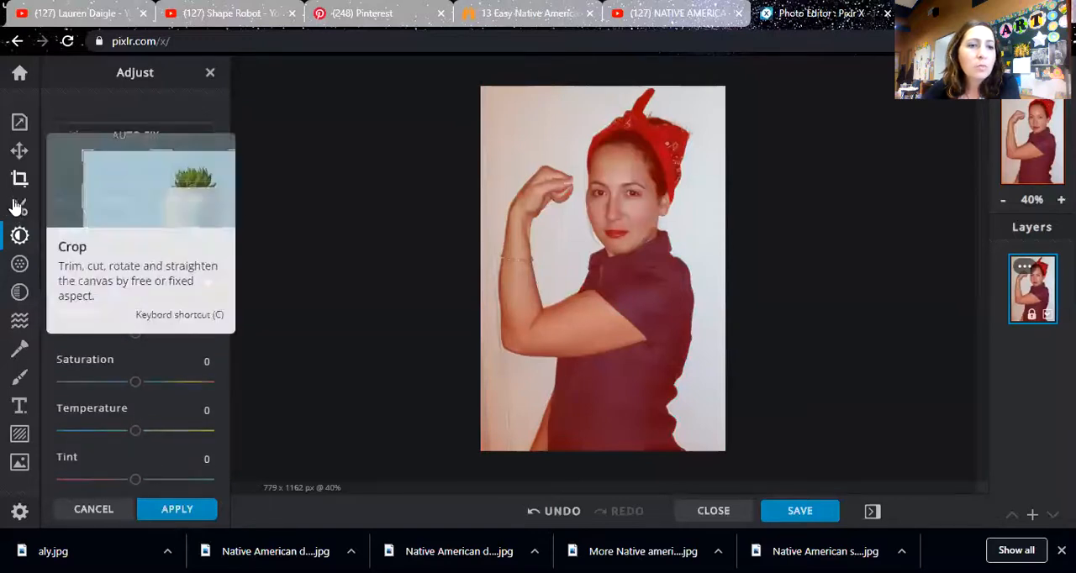
- Set the Posterize filter to 2, comparing against 0, and apply it
left_click(20, 292)
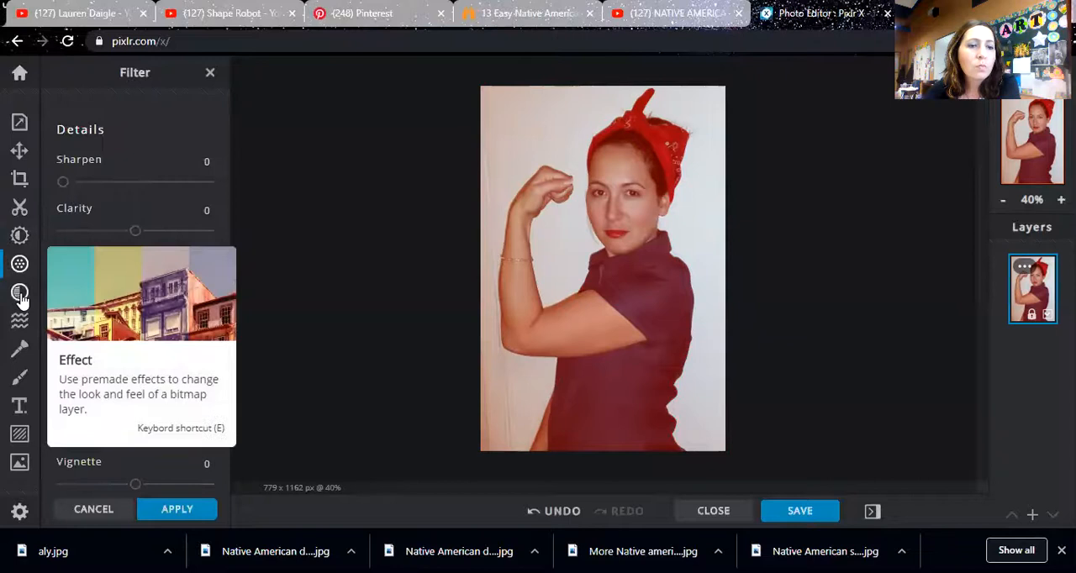
scroll("down", 3)
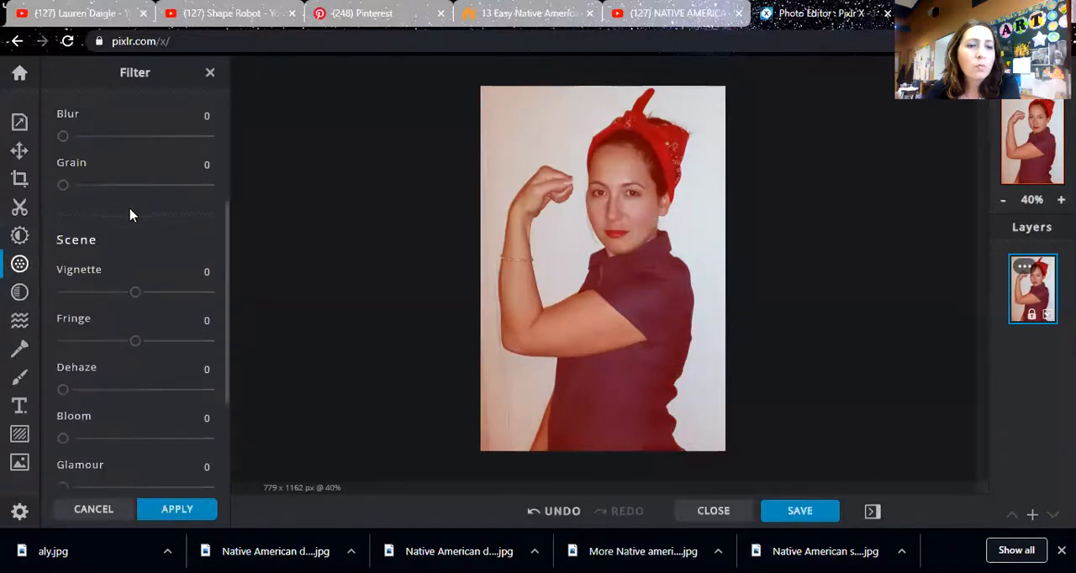
scroll("down", 3)
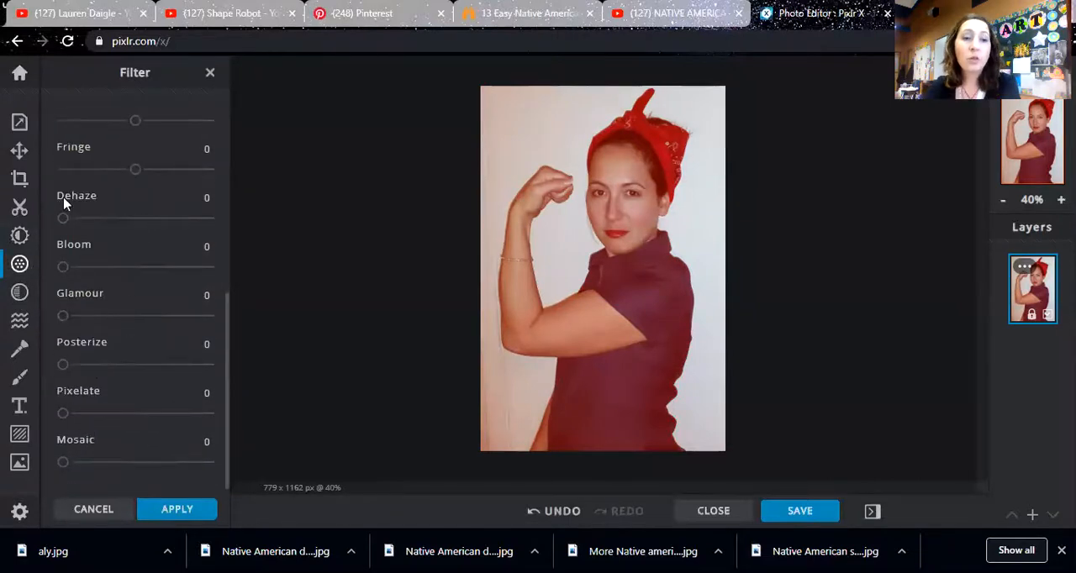
mouse_move(105, 367)
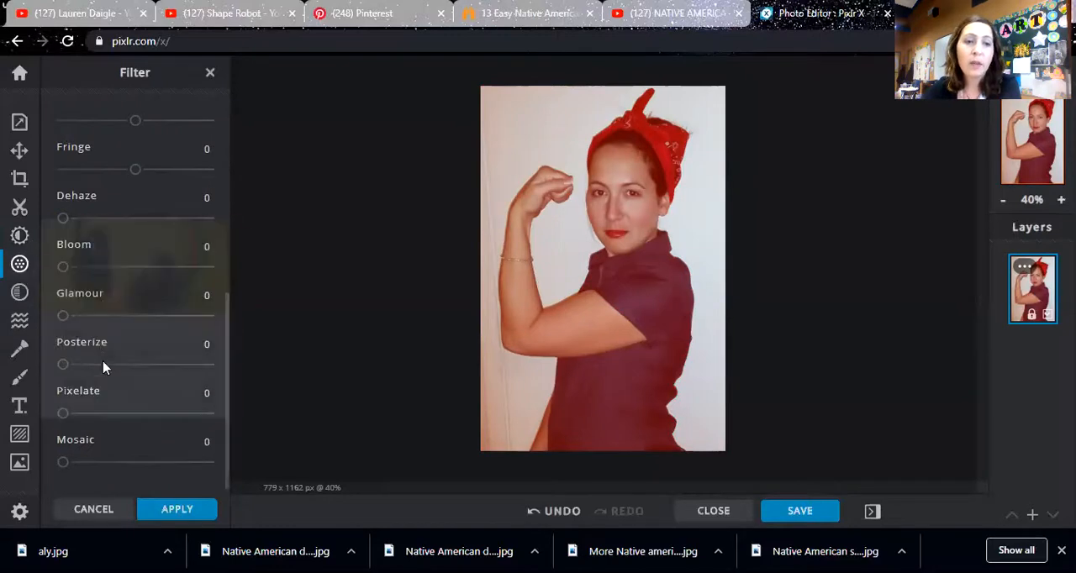
mouse_move(48, 365)
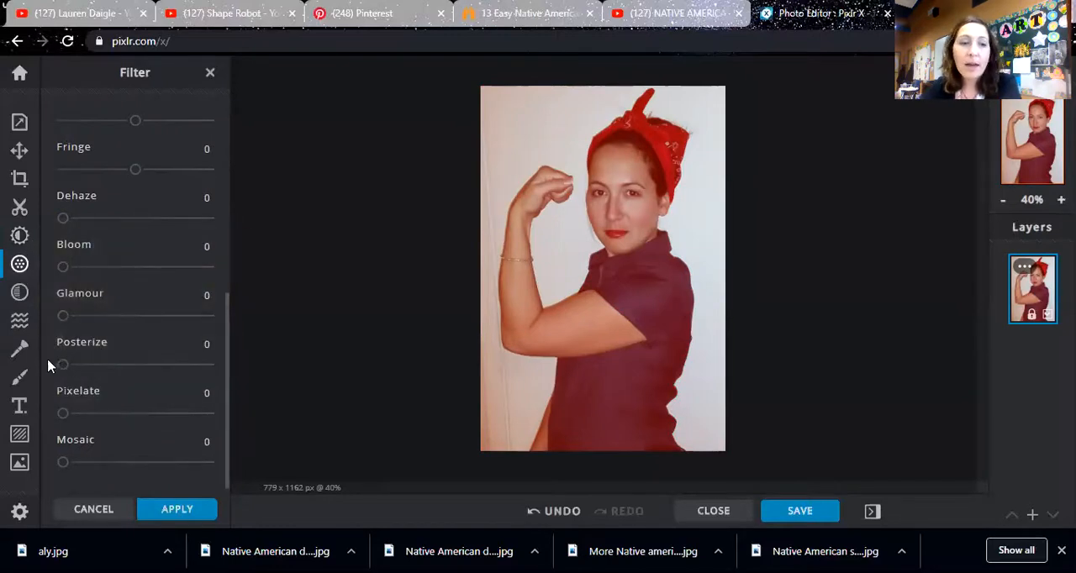
left_click_drag(62, 364, 71, 364)
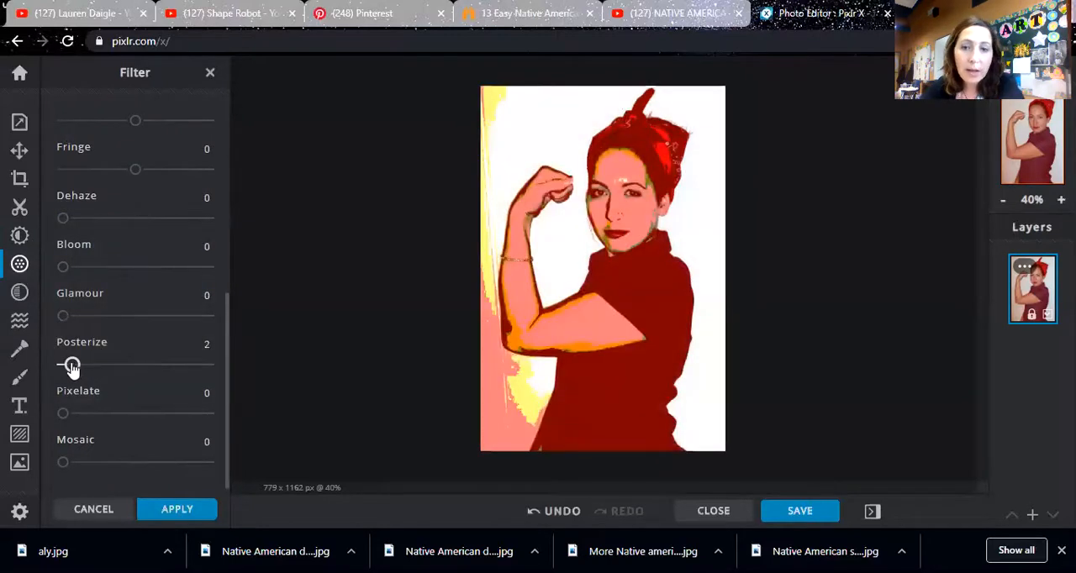
left_click_drag(71, 365, 62, 366)
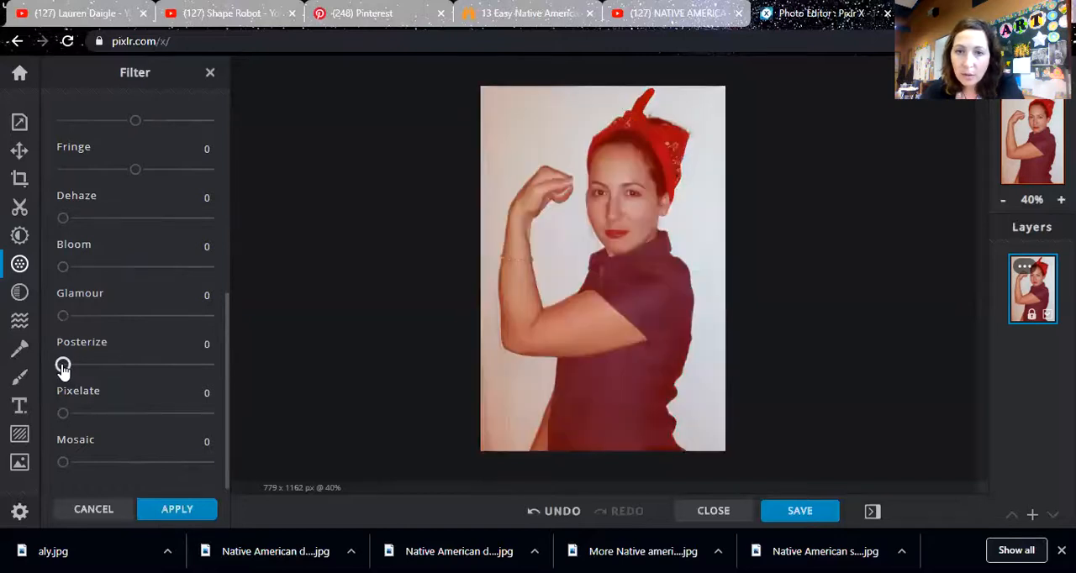
left_click_drag(63, 364, 74, 364)
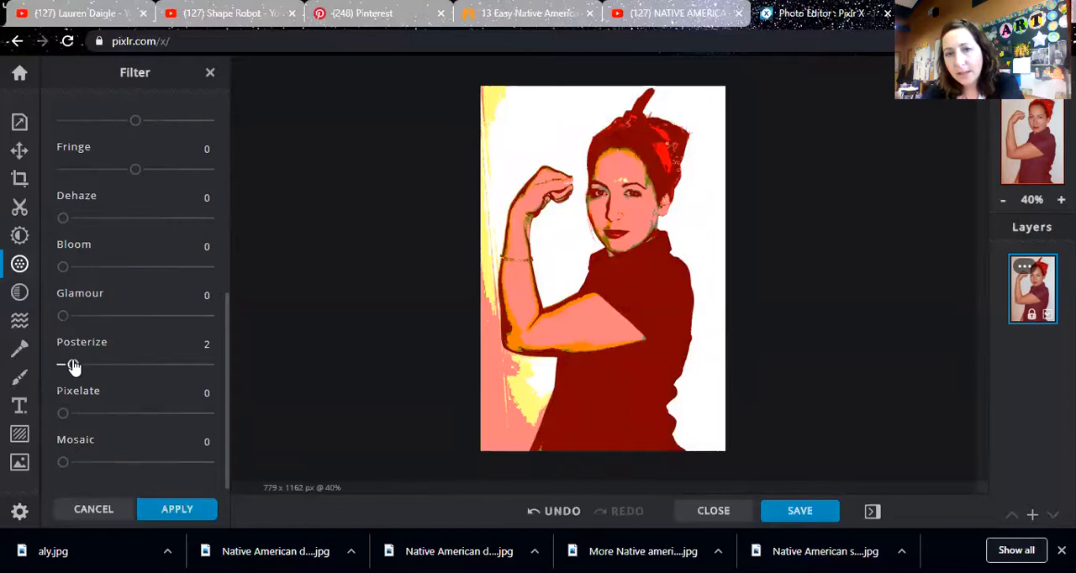
left_click_drag(63, 363, 71, 364)
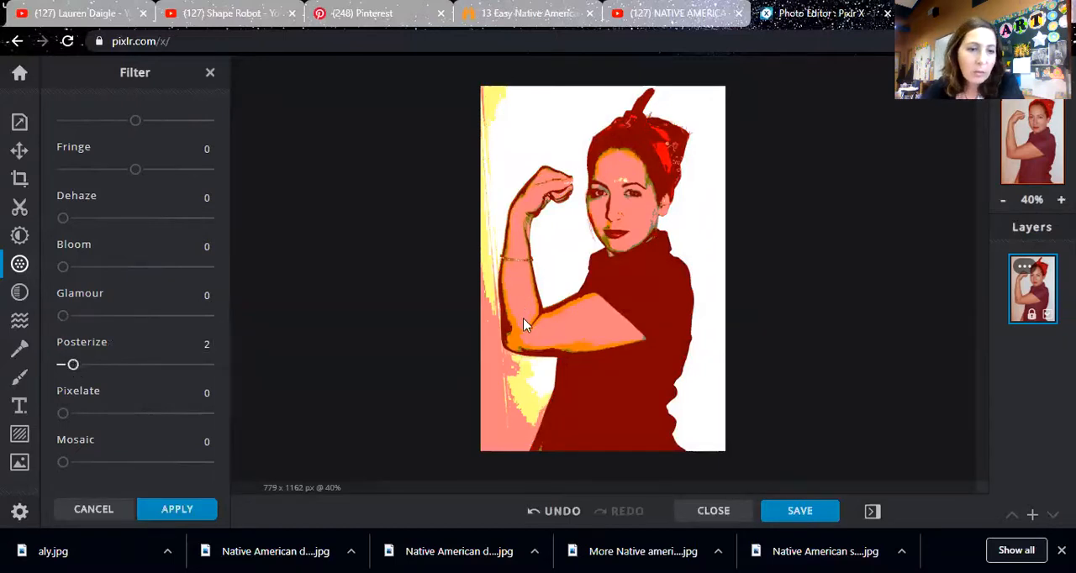
left_click(176, 509)
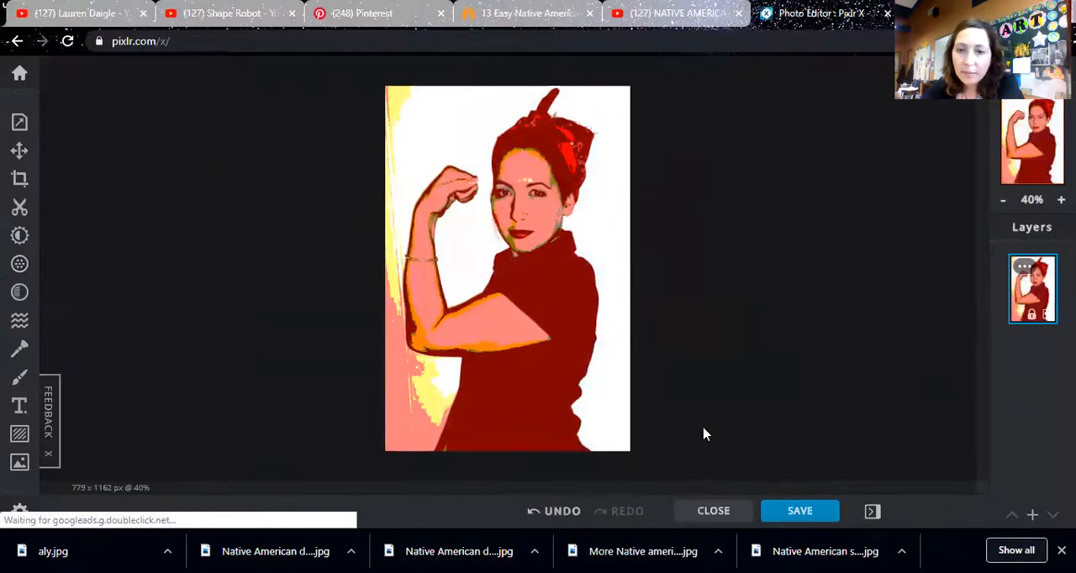
mouse_move(738, 500)
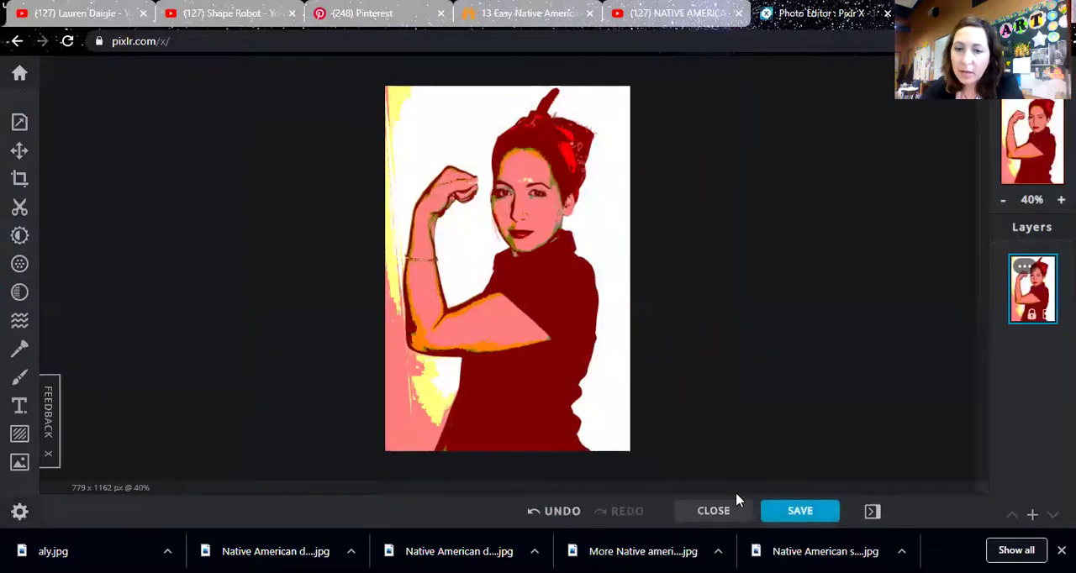
mouse_move(800, 511)
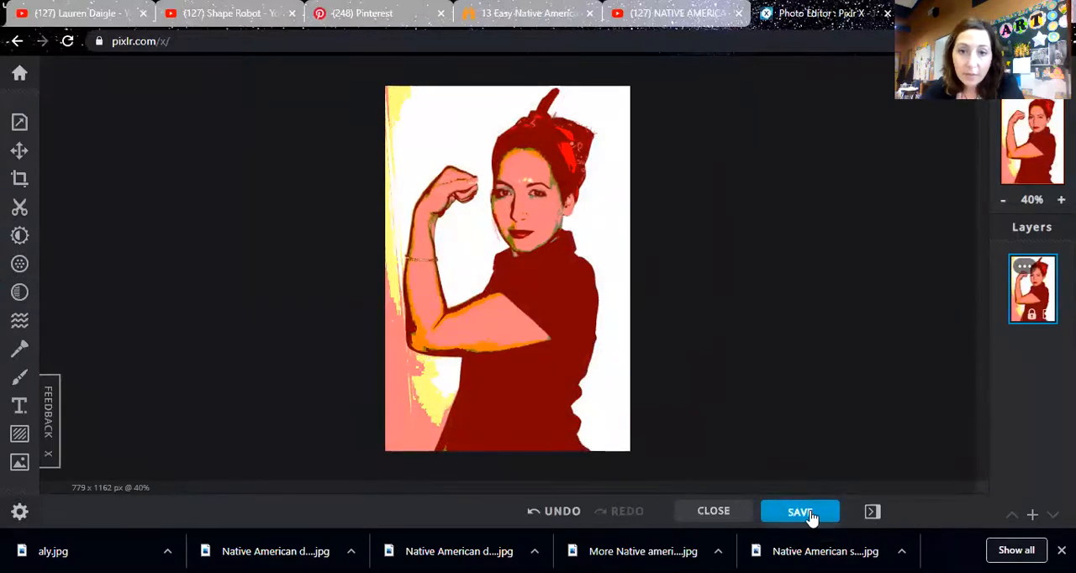
- Download the posterized portrait as a High-quality JPG with the file name changed to 'Mrs.'
left_click(799, 511)
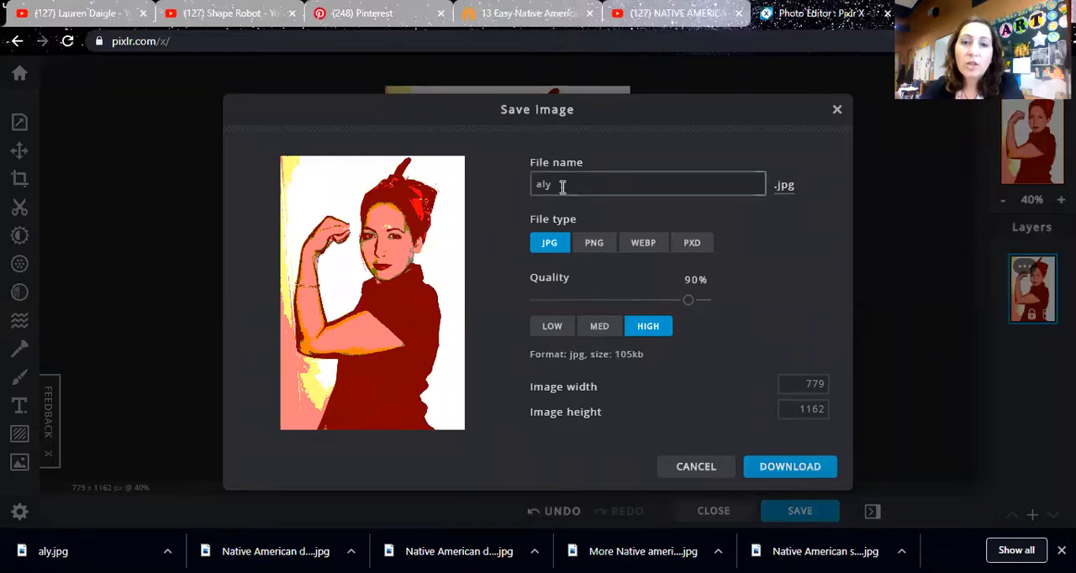
key("Backspace")
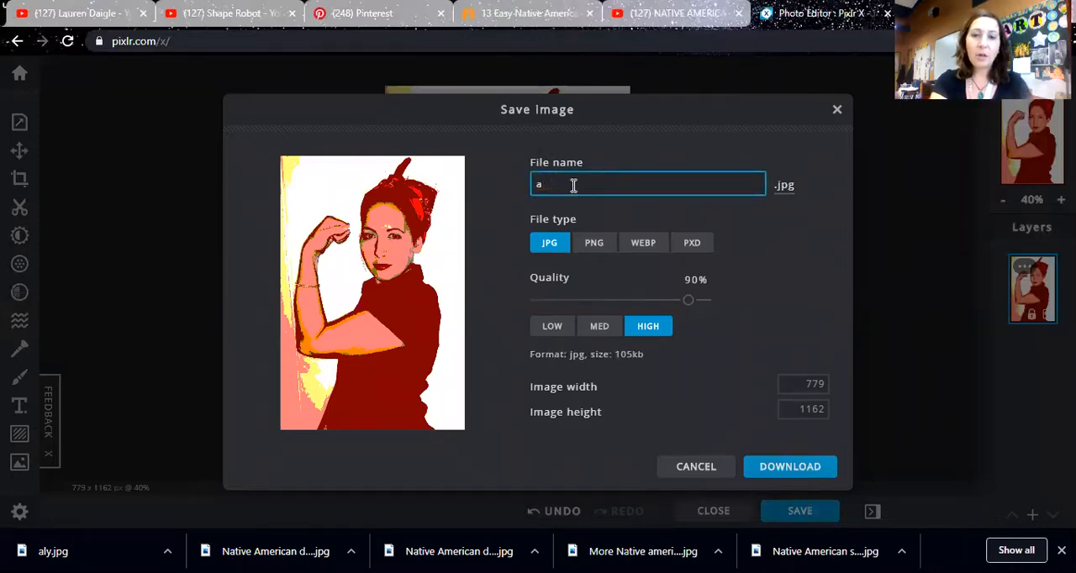
type("Mr")
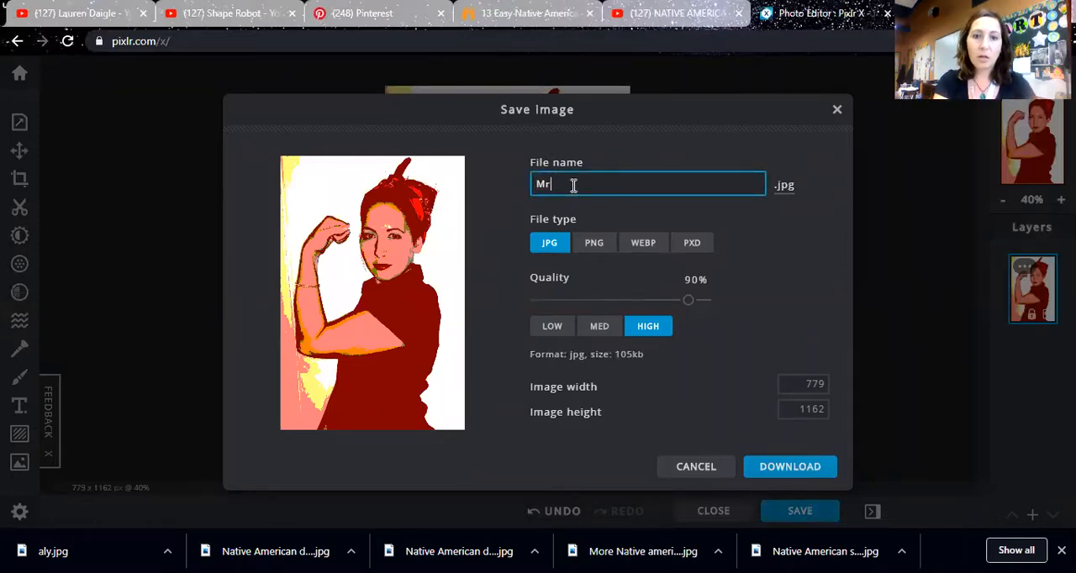
type("s. Grober")
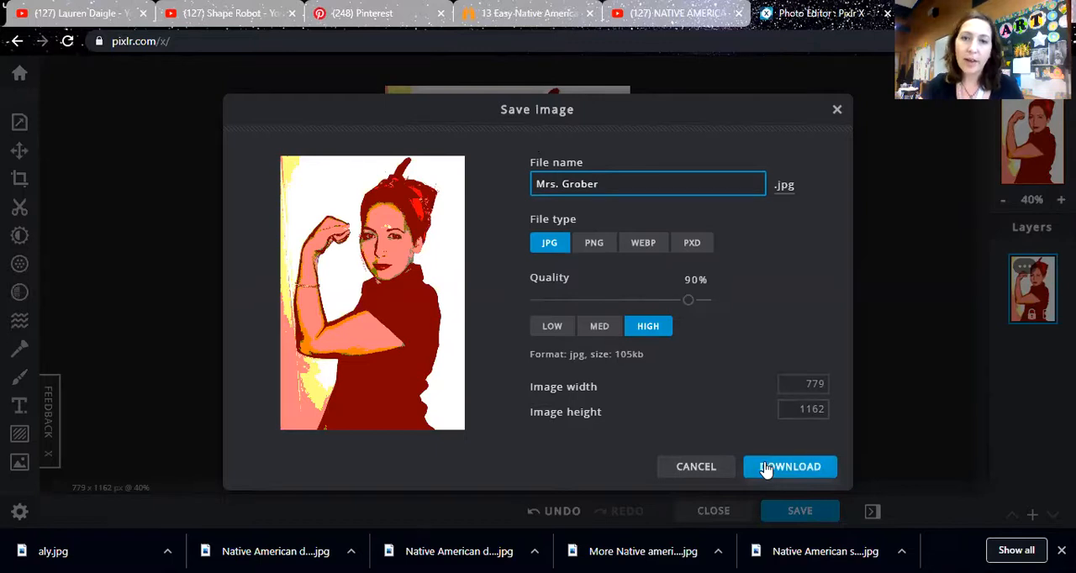
left_click(789, 467)
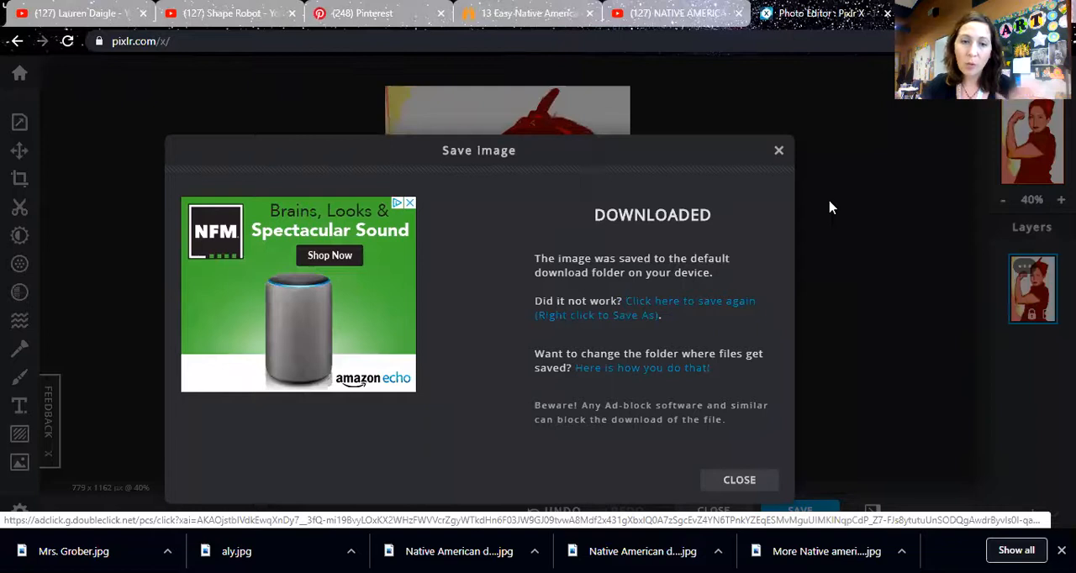
- Close the Downloaded confirmation dialog to return to the portrait on the canvas
left_click(739, 480)
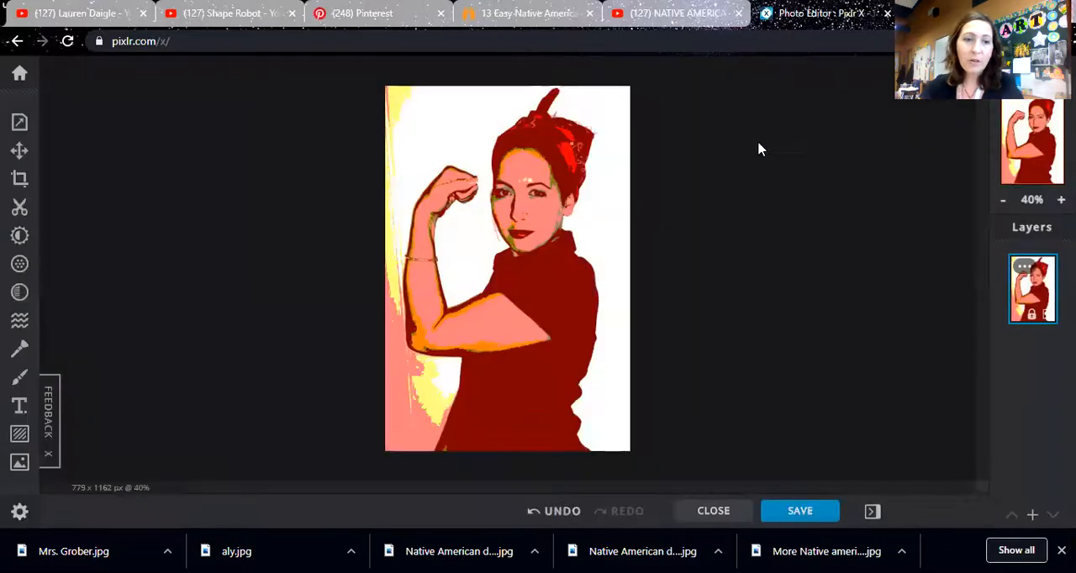
mouse_move(169, 262)
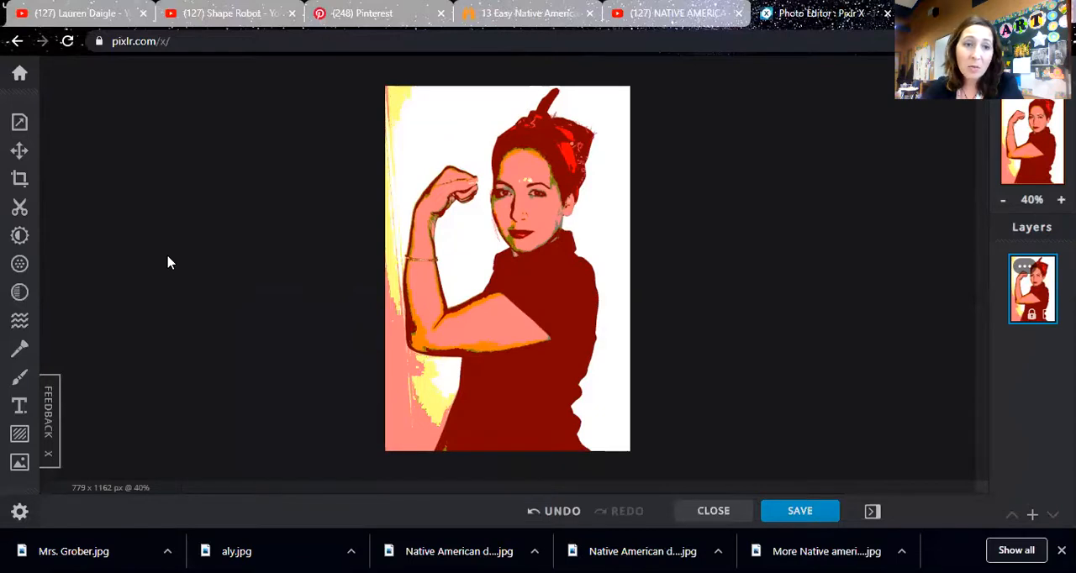
mouse_move(165, 264)
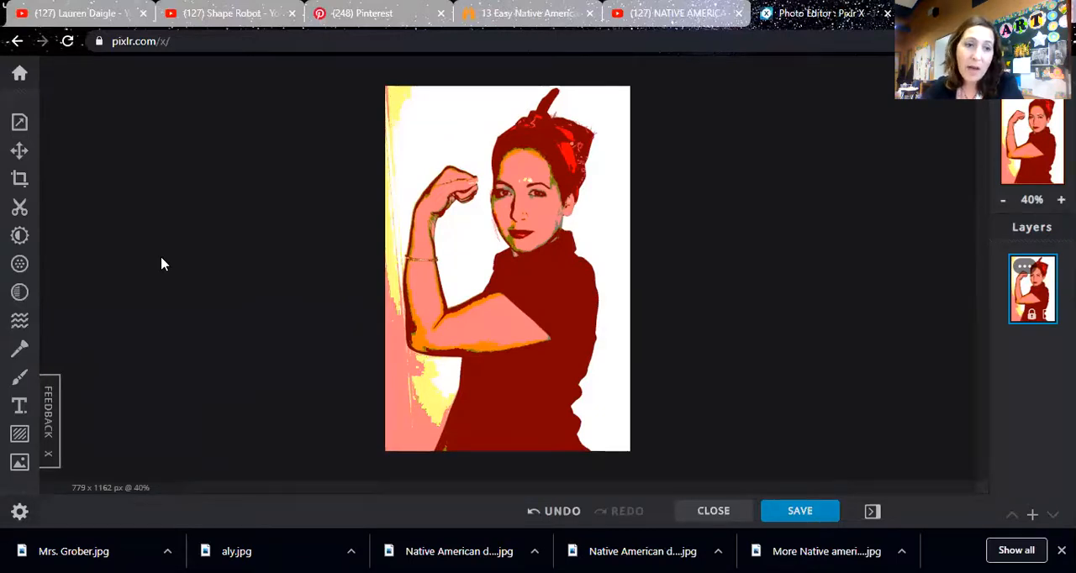
mouse_move(130, 244)
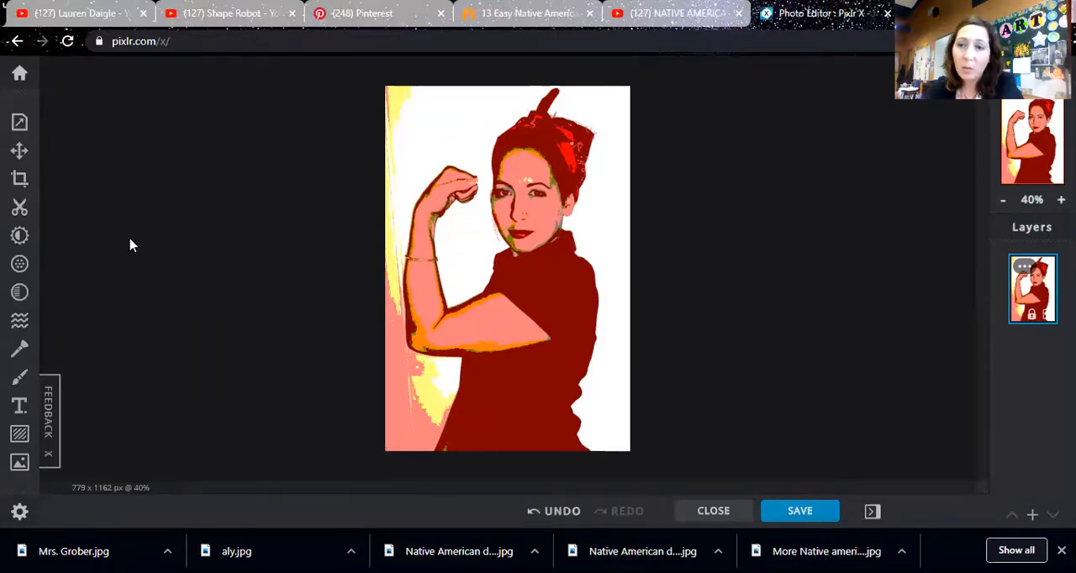
mouse_move(156, 239)
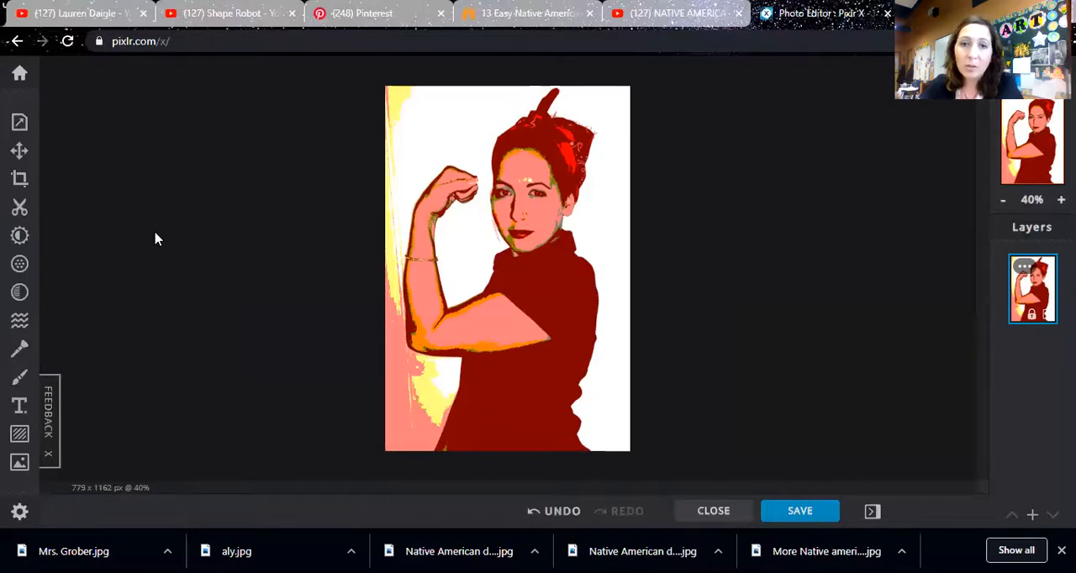
mouse_move(680, 272)
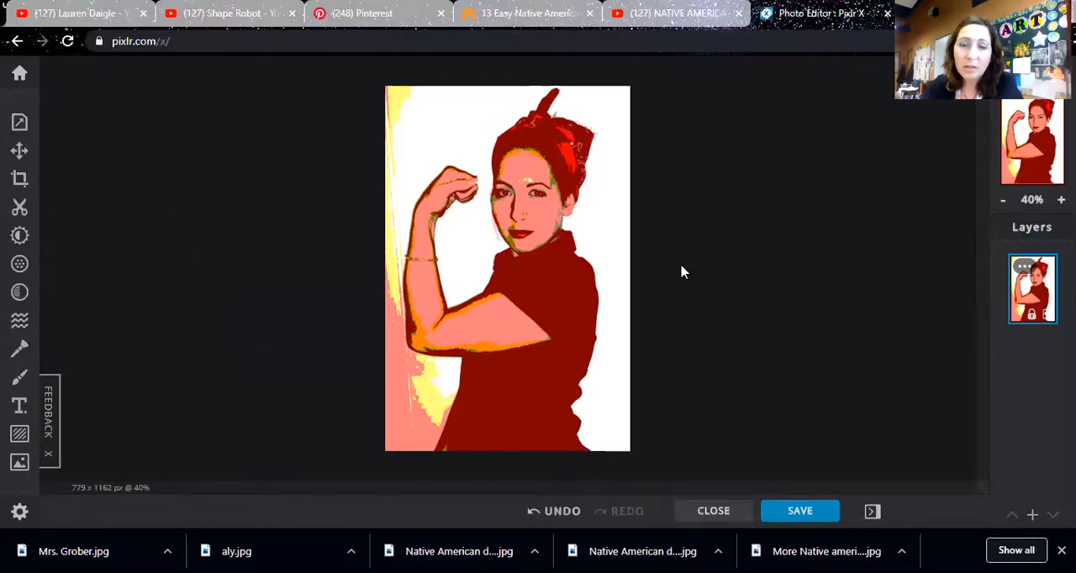
mouse_move(146, 337)
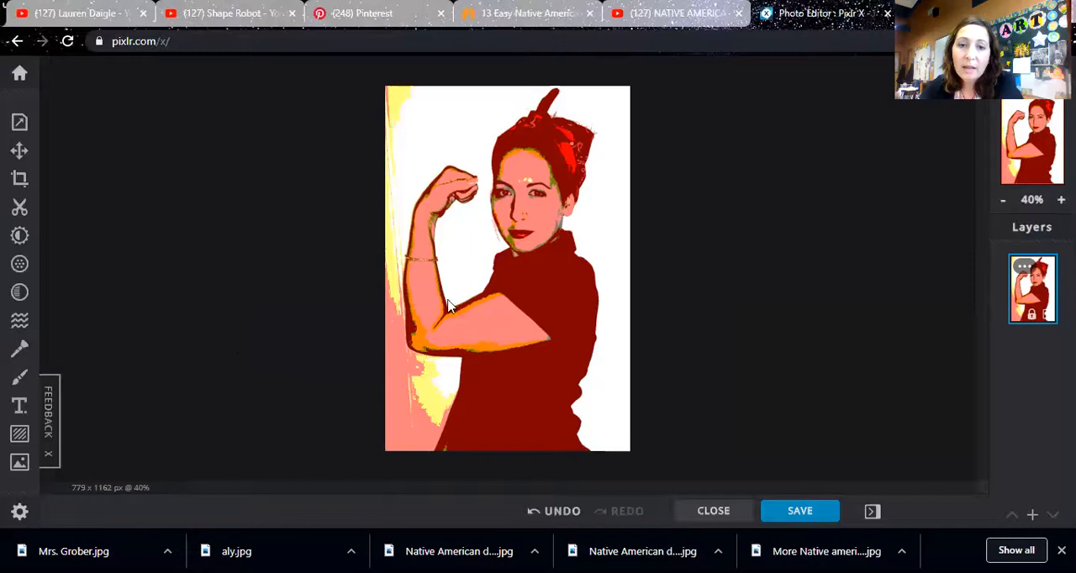
mouse_move(168, 303)
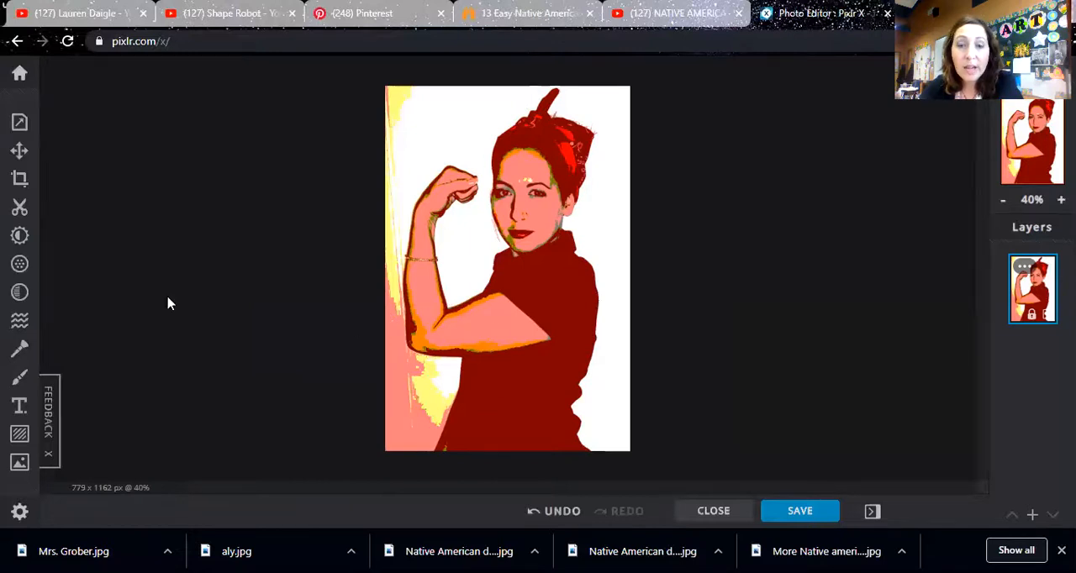